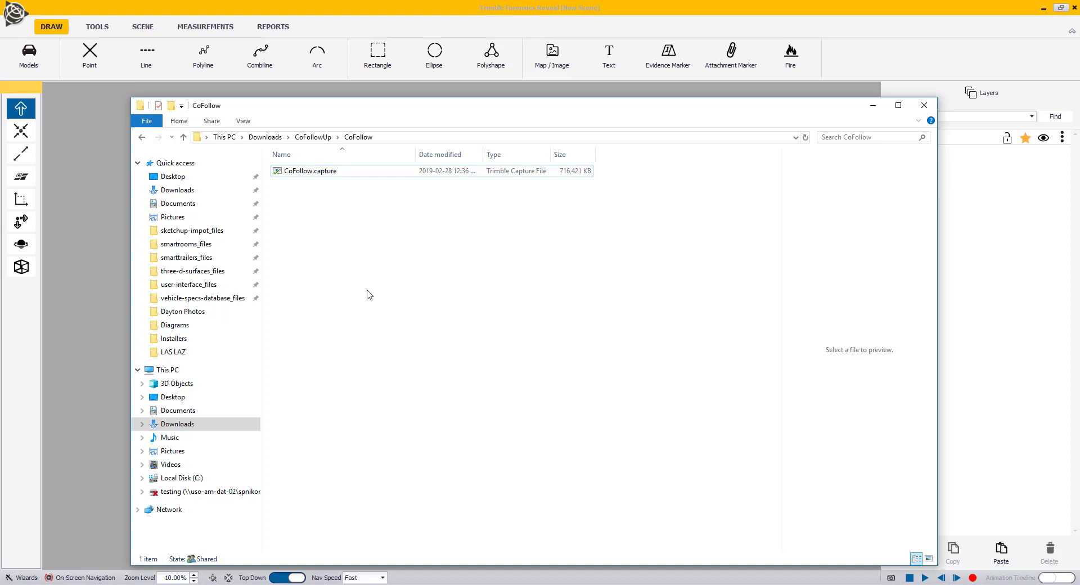
mouse_move(373, 289)
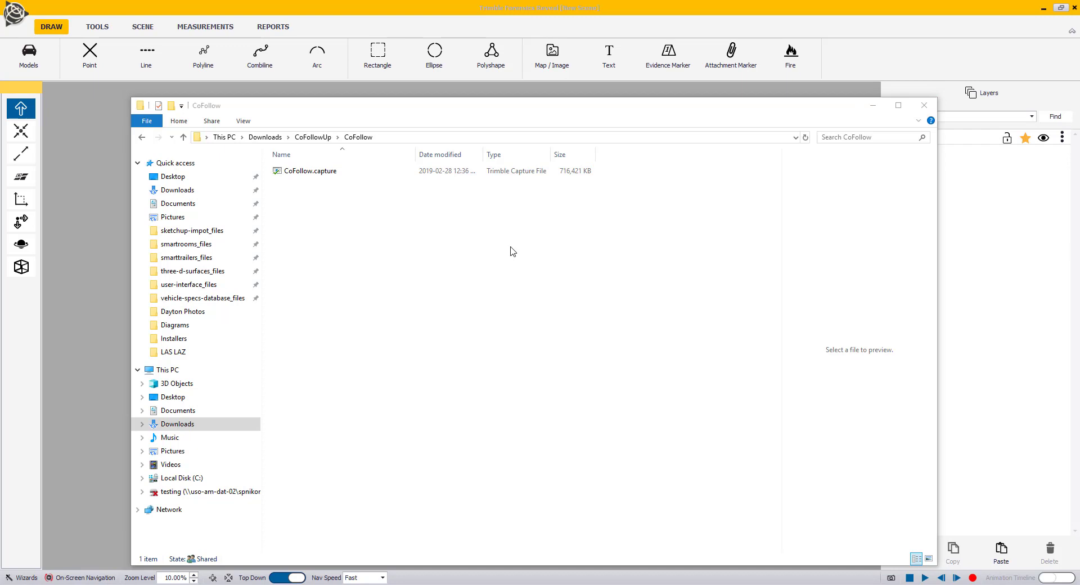
Bring the empty Reveal New Scene to the front and show the Measurements tools
click(309, 171)
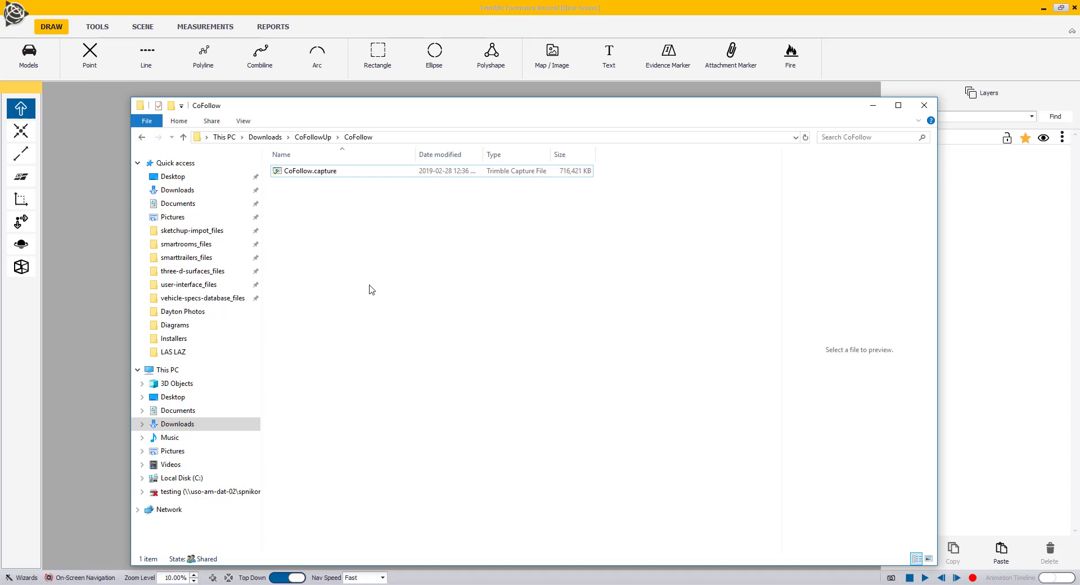
mouse_move(375, 263)
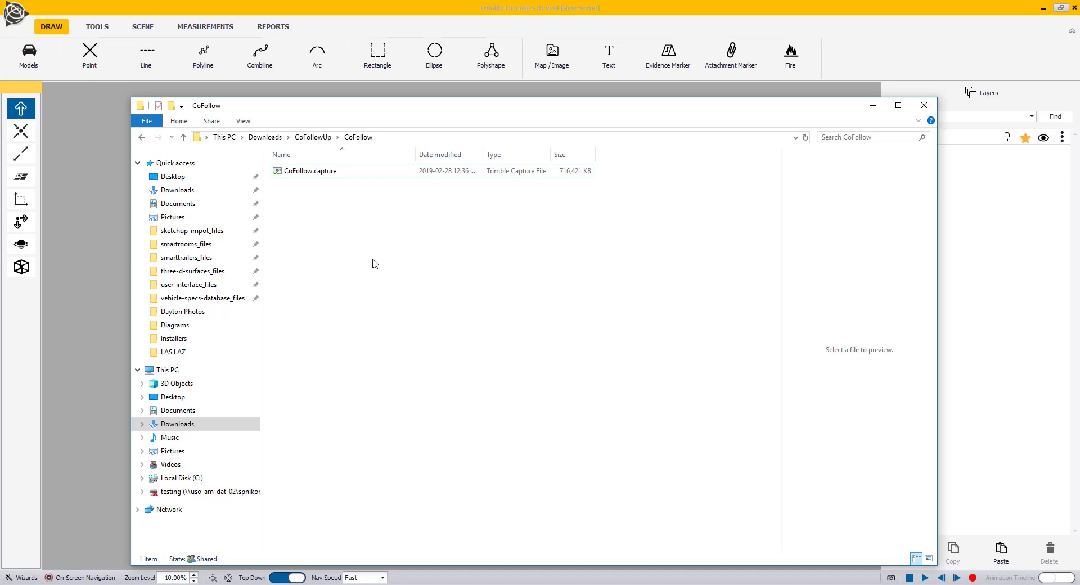
click(310, 171)
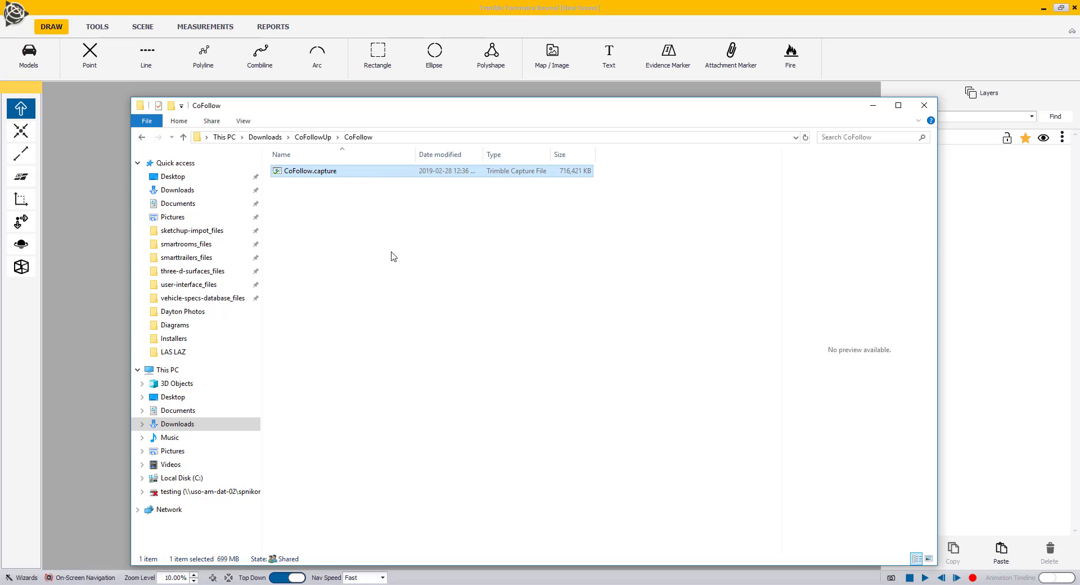
mouse_move(497, 10)
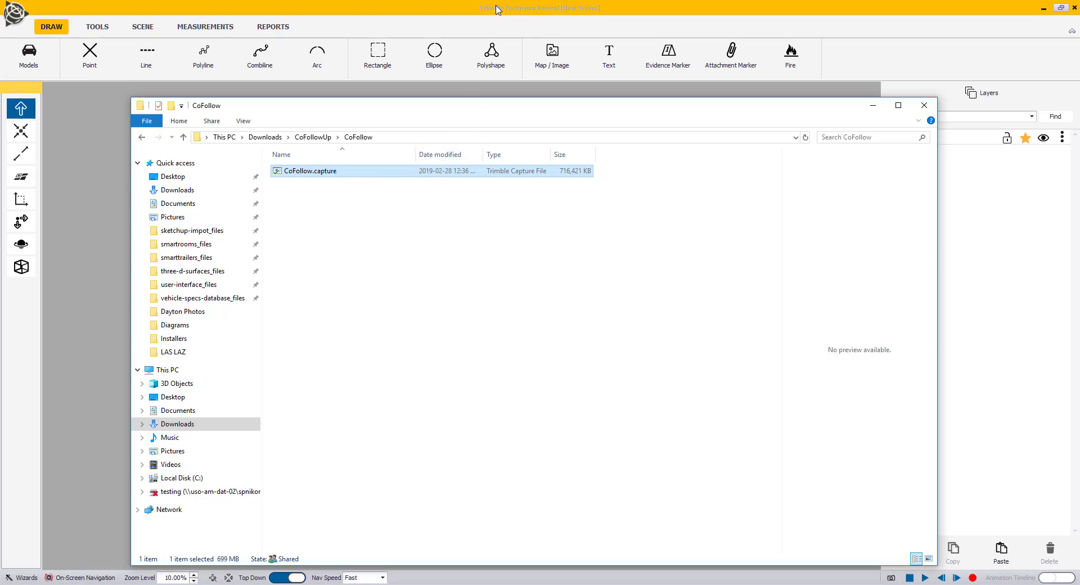
click(924, 106)
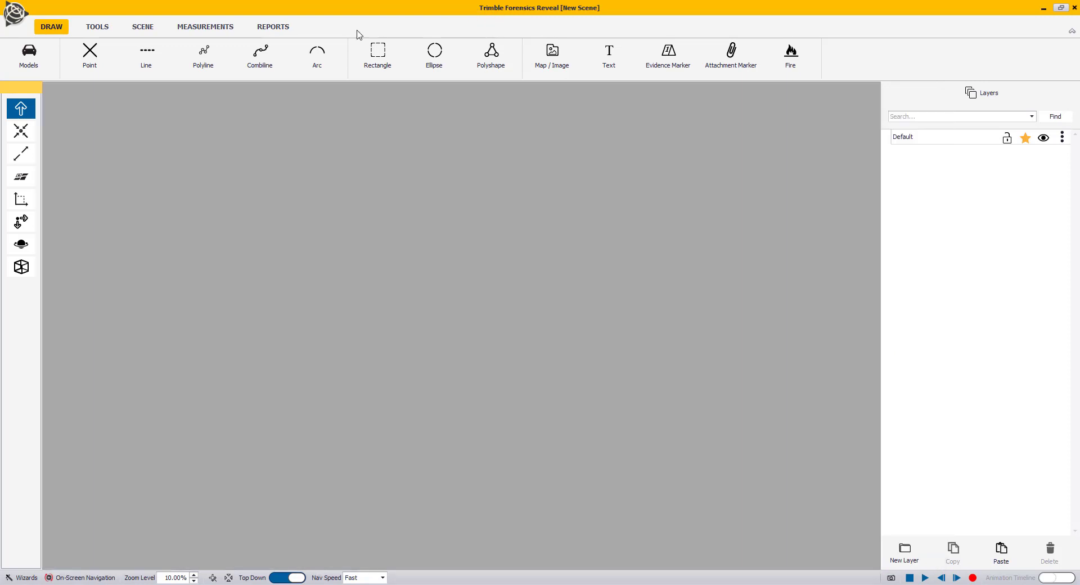
click(205, 26)
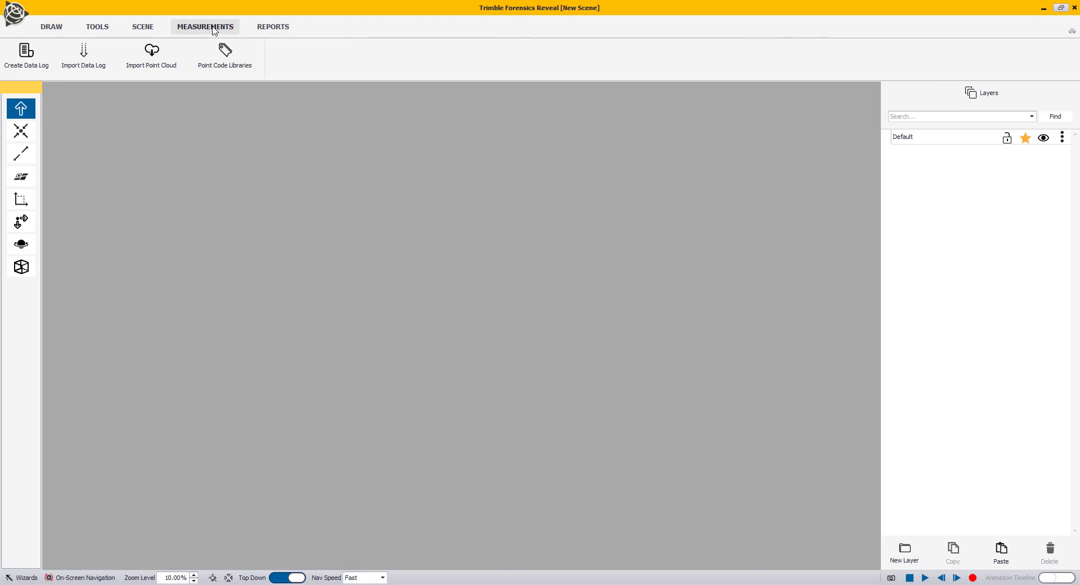
click(205, 27)
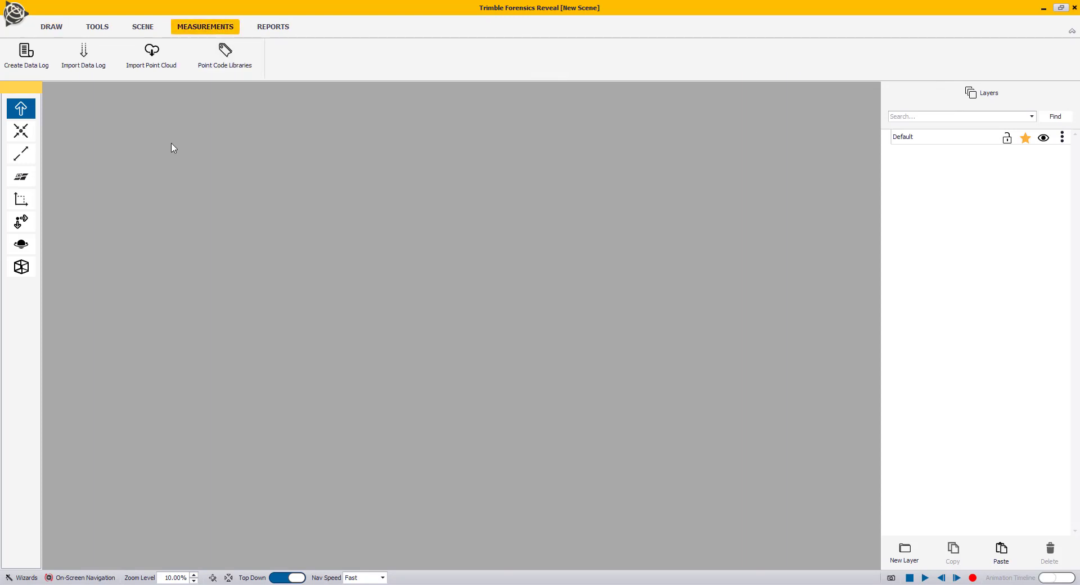
mouse_move(160, 164)
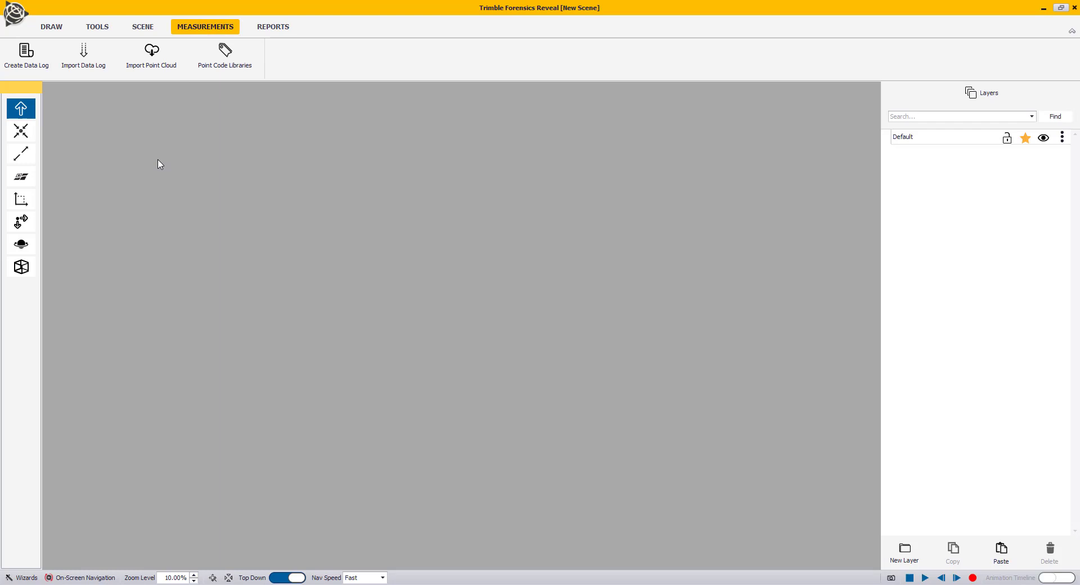
mouse_move(83, 56)
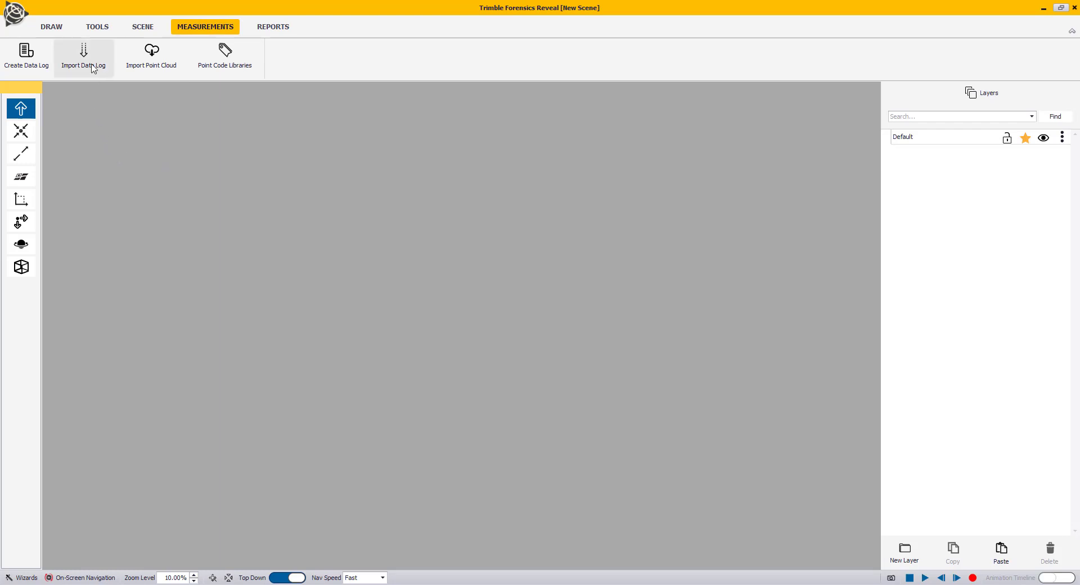
Begin a data log import from a file in Trimble Forensics Capture format
click(83, 54)
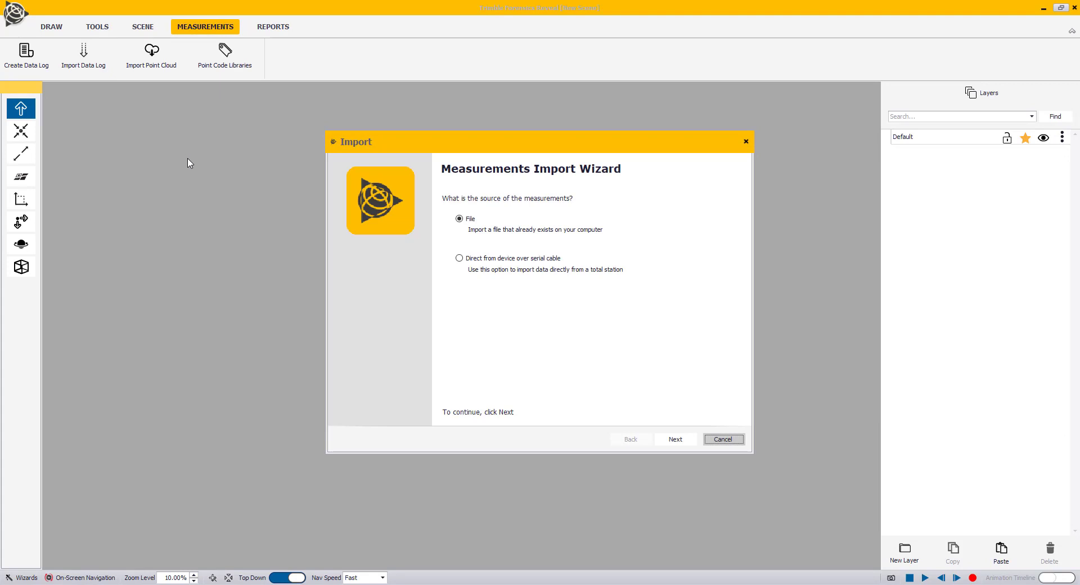
mouse_move(501, 282)
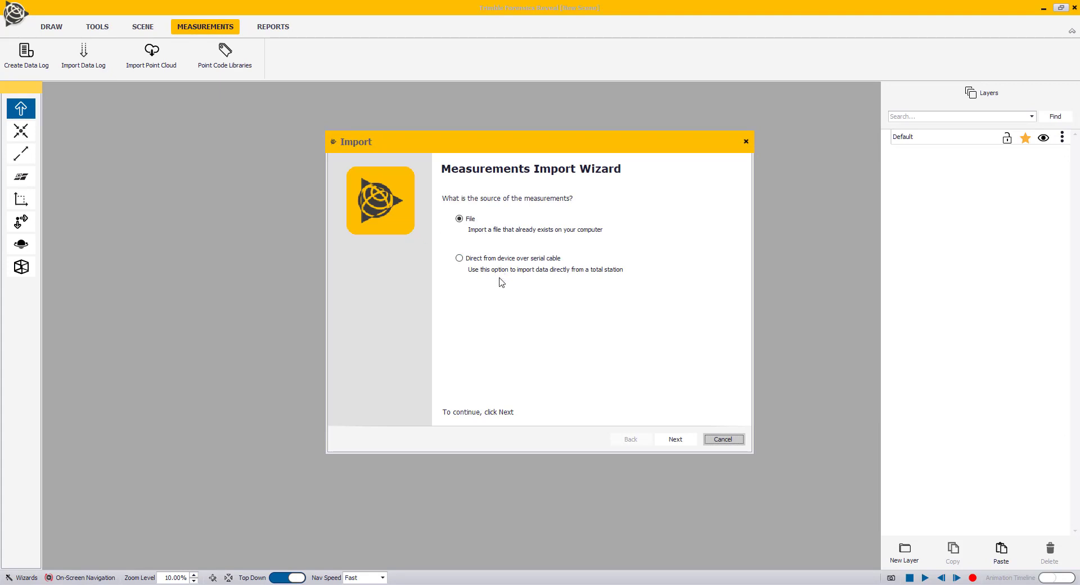
mouse_move(498, 310)
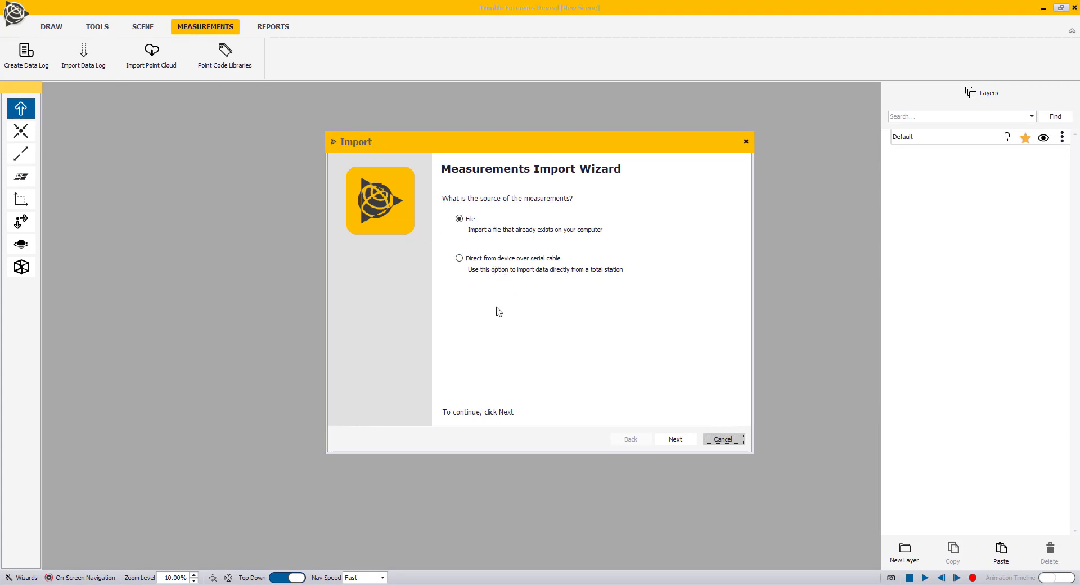
mouse_move(512, 328)
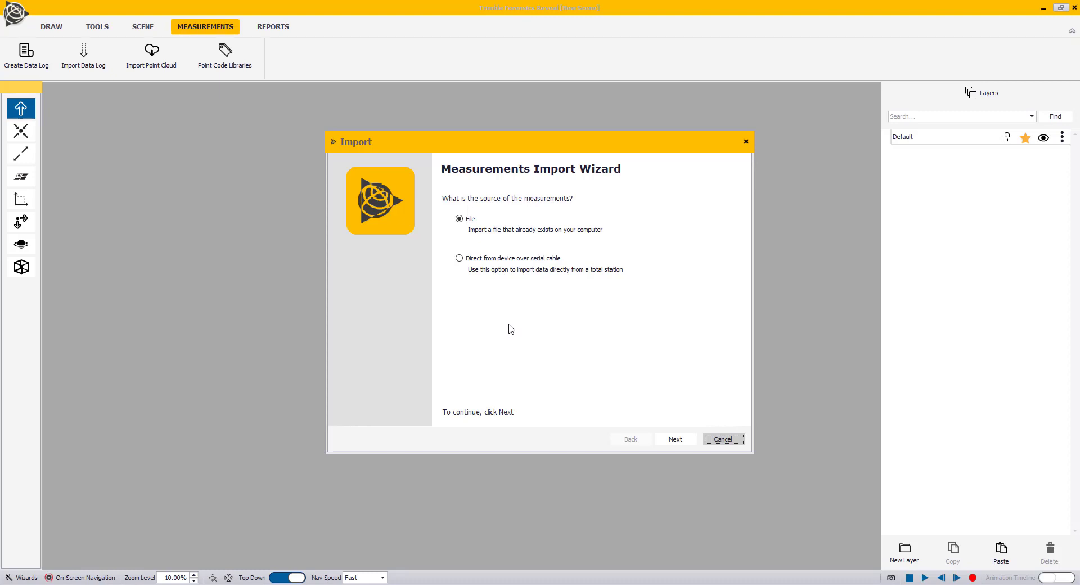
click(676, 439)
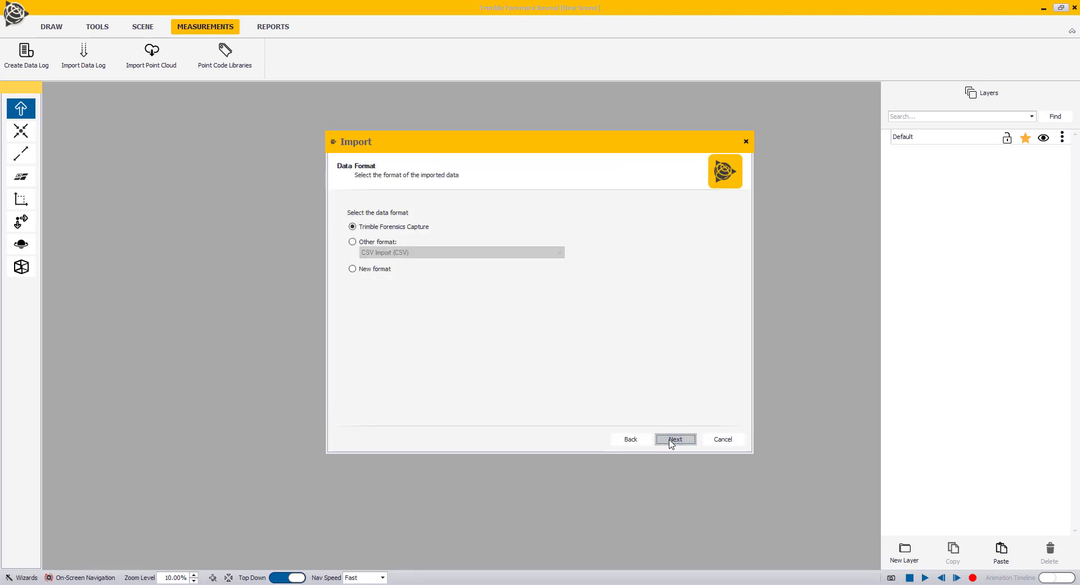
mouse_move(602, 407)
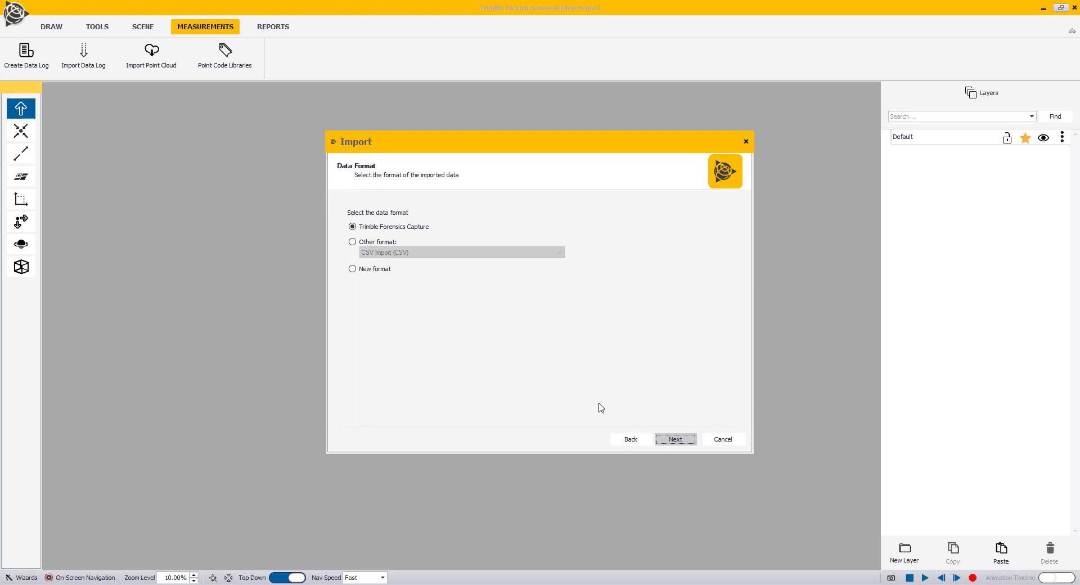
mouse_move(549, 382)
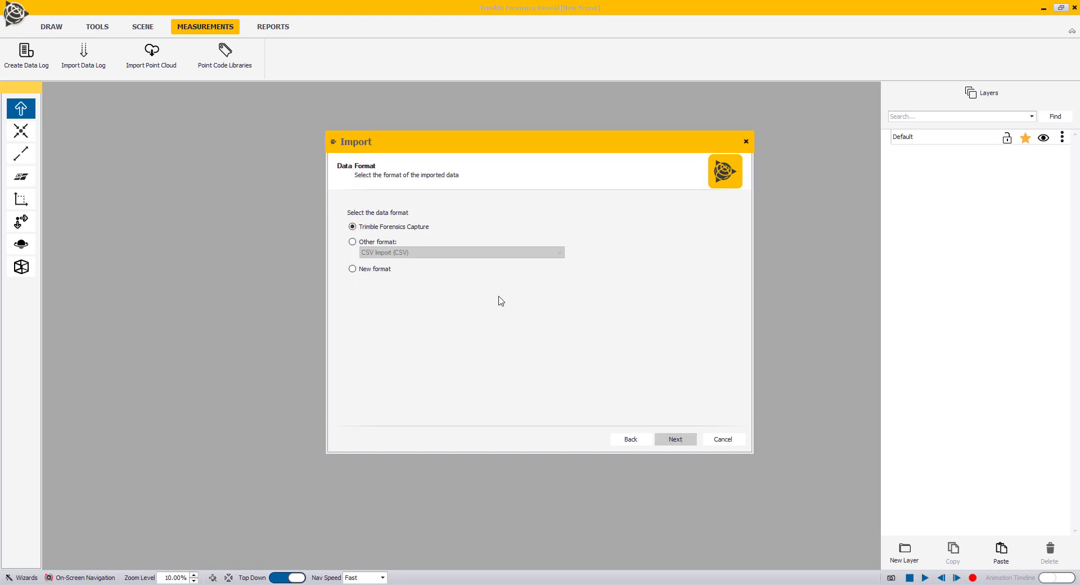
click(675, 439)
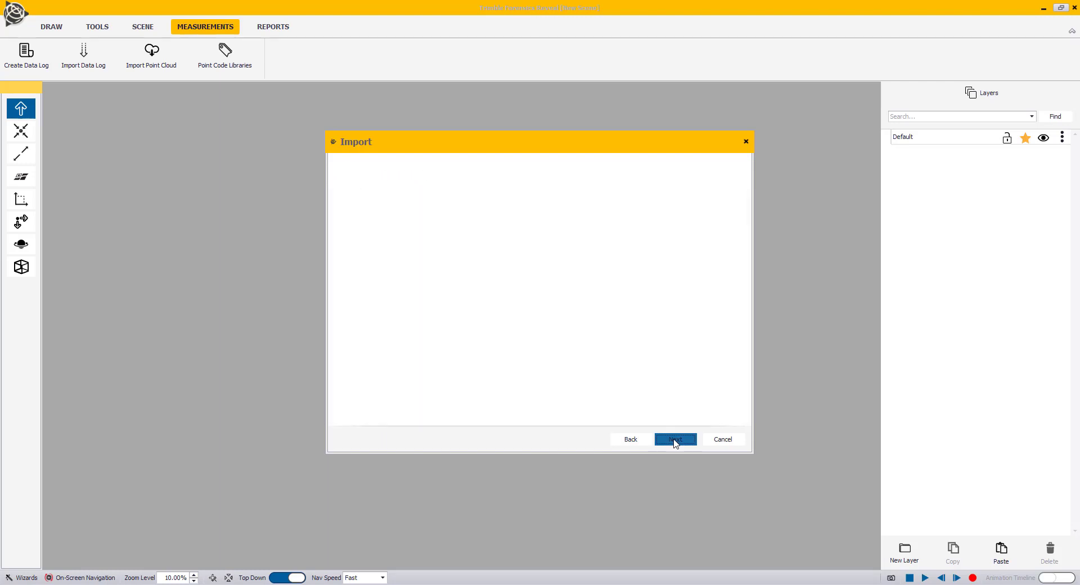
Choose CoFollow.capture from Downloads\CoFollowUp\CoFollow as the measurements file
click(675, 439)
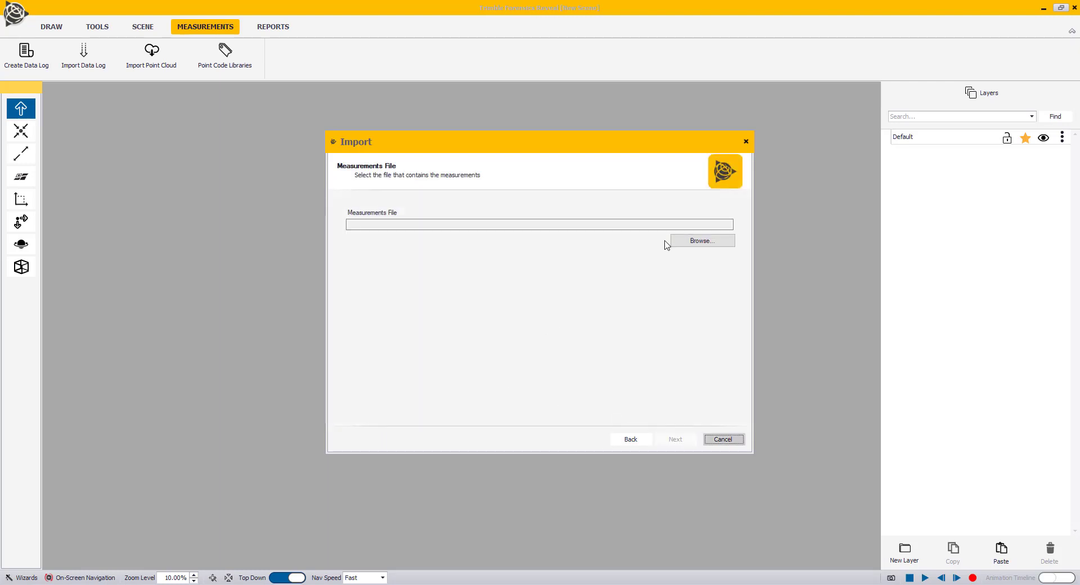
click(702, 240)
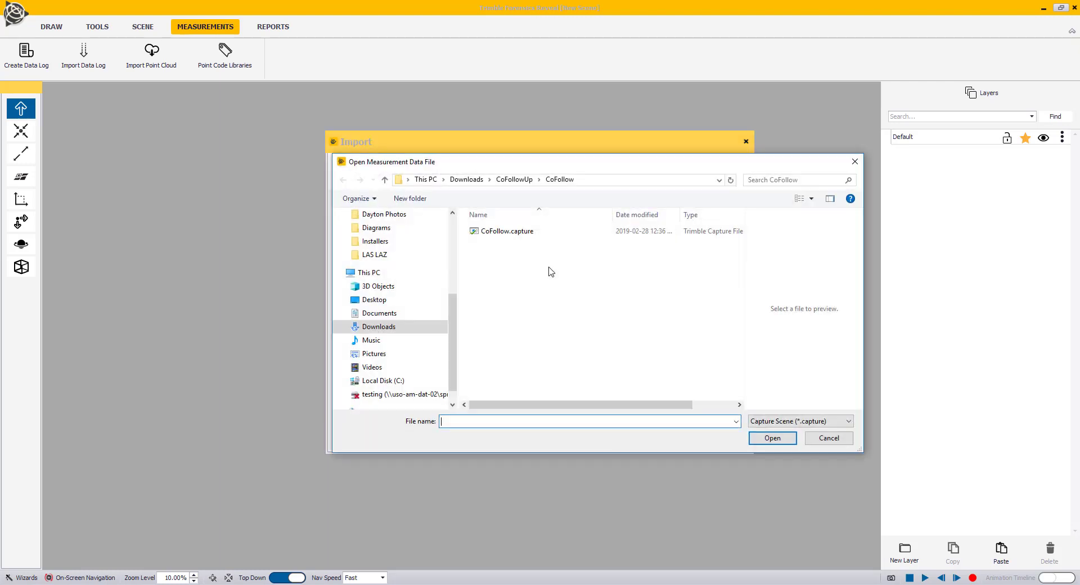
mouse_move(499, 291)
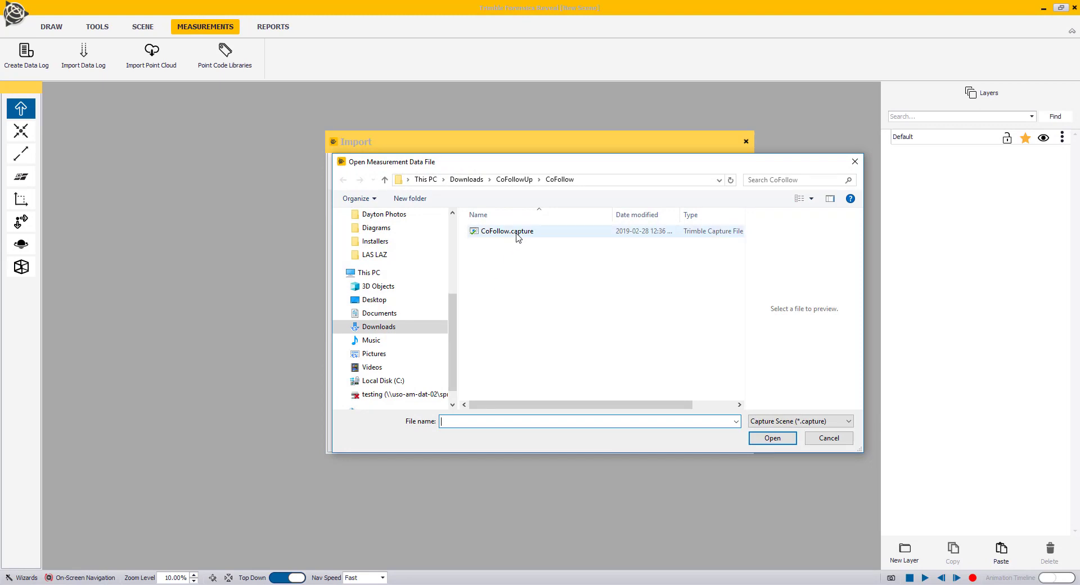
click(772, 438)
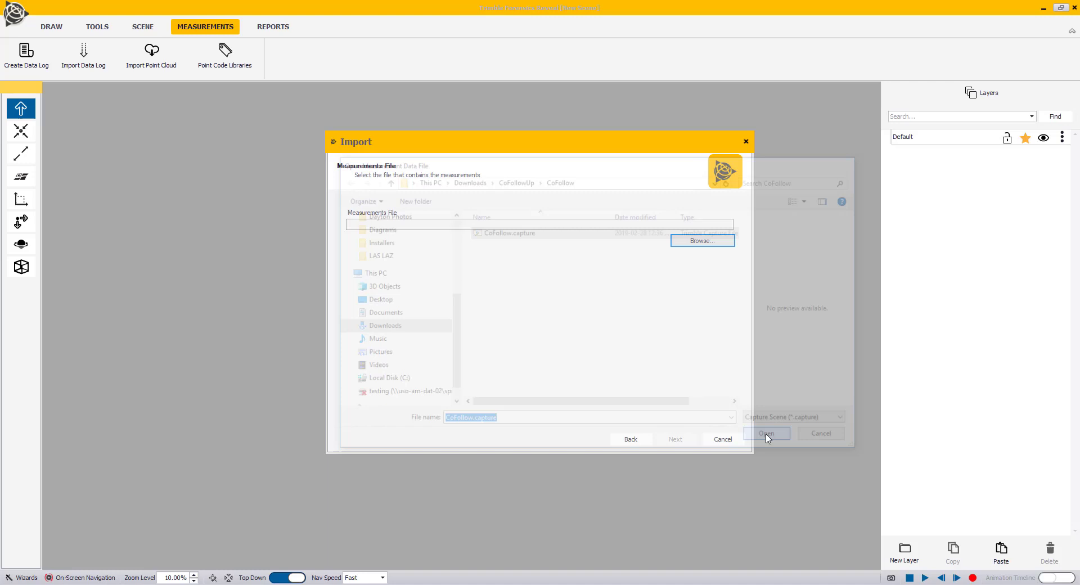
click(766, 433)
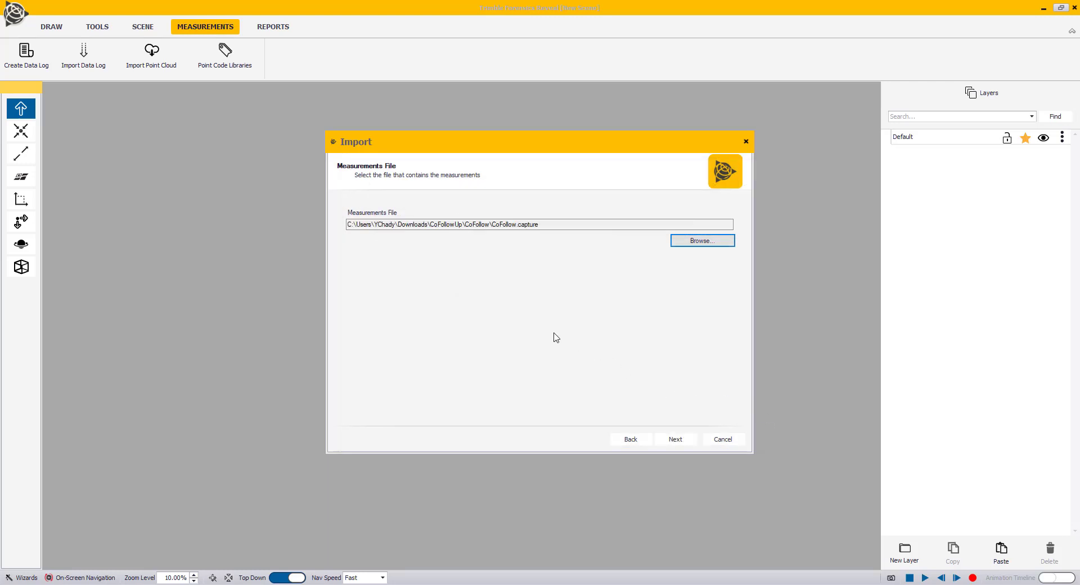
mouse_move(565, 346)
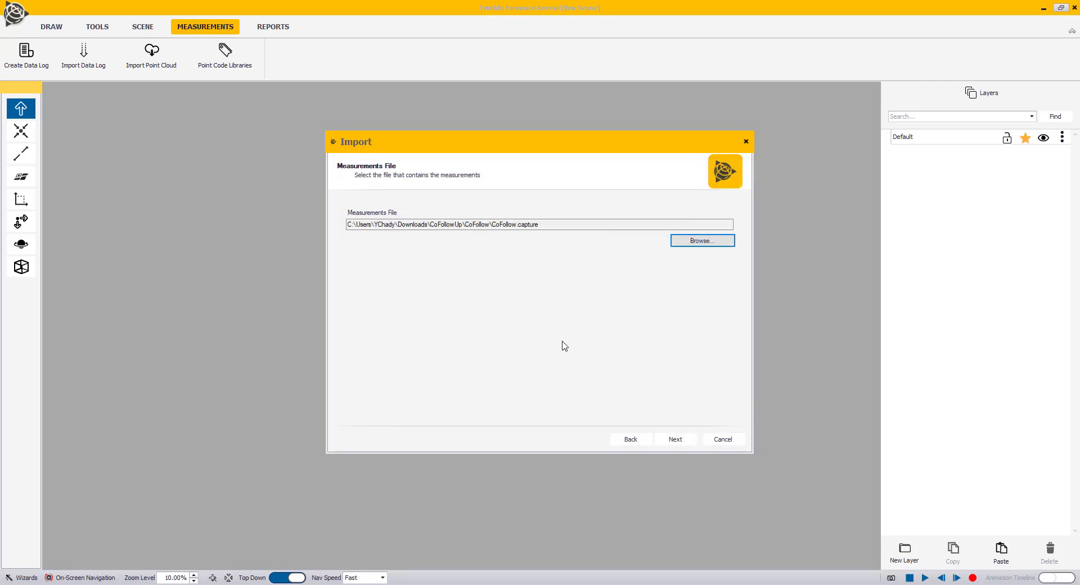
Import Points, Scans, Attachments and Lines onto CoFollow layers, excluding Grid
click(676, 440)
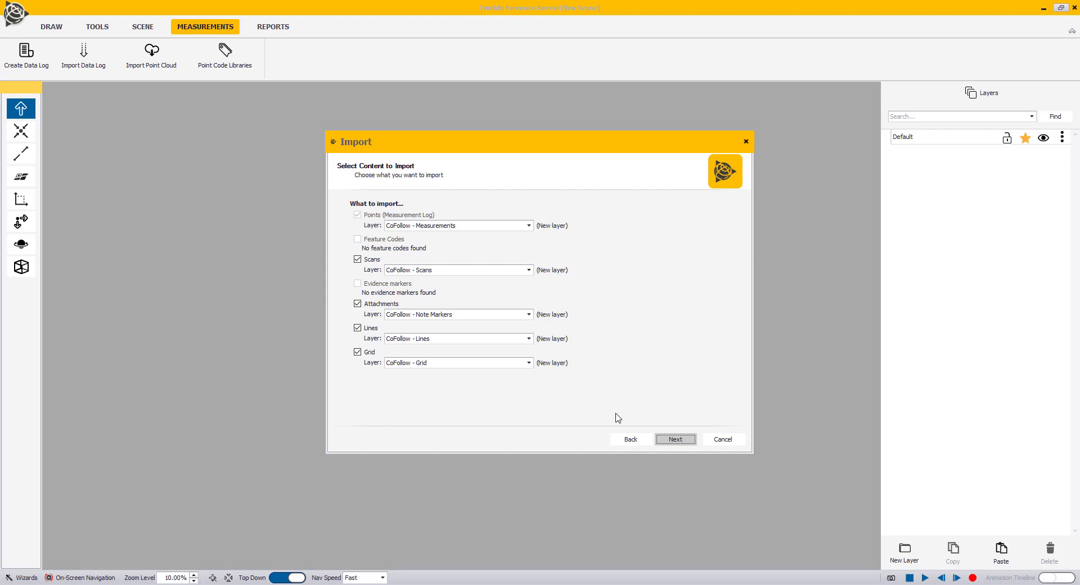
mouse_move(576, 402)
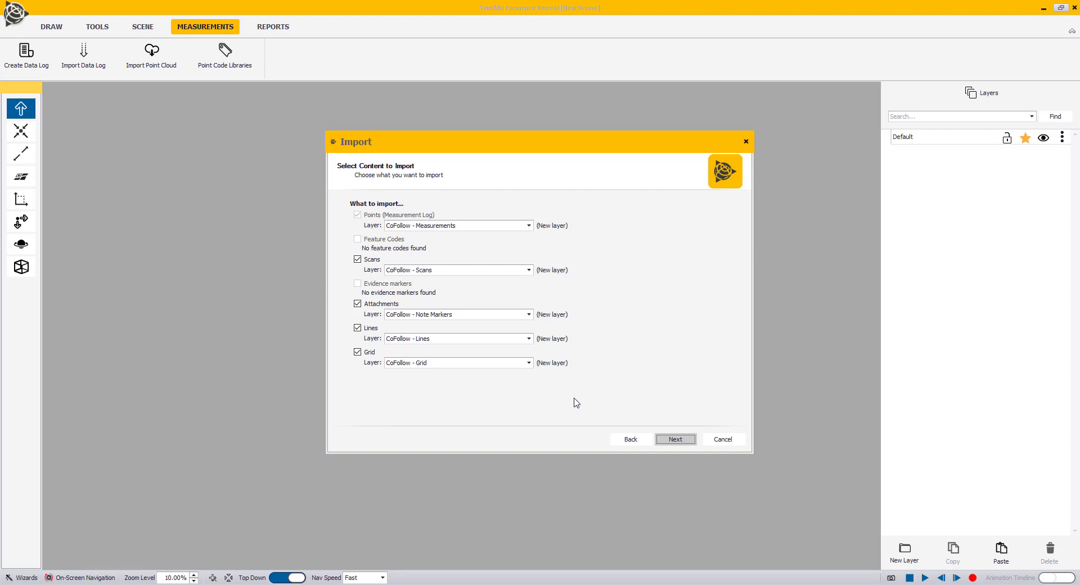
mouse_move(570, 407)
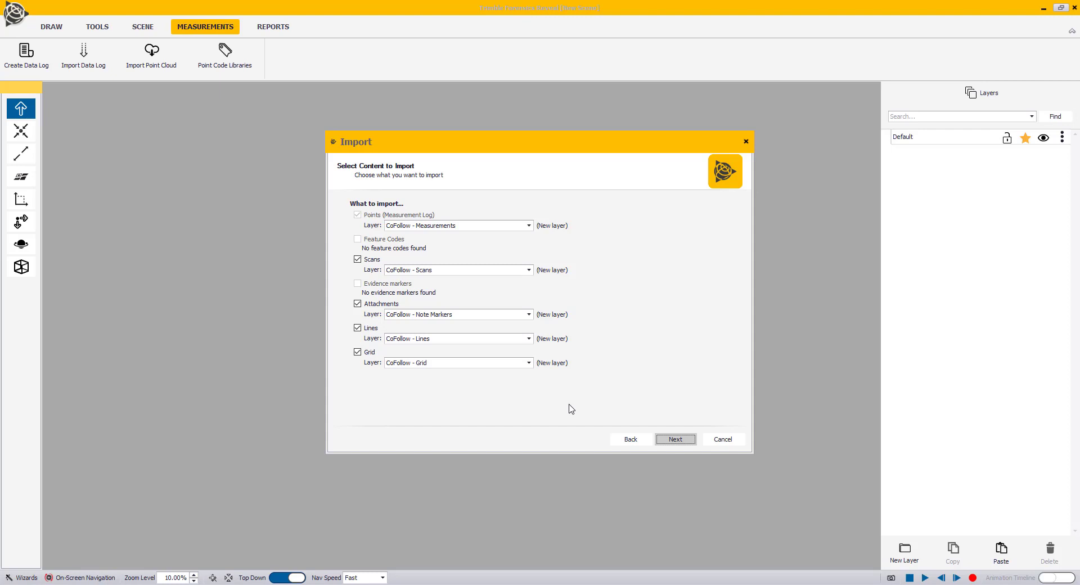
mouse_move(557, 404)
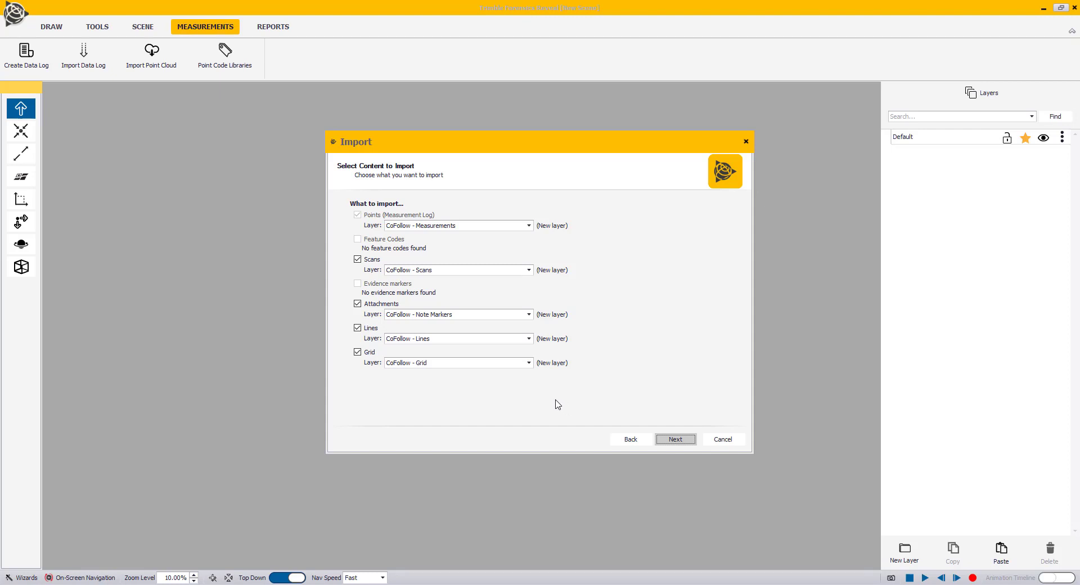
mouse_move(505, 413)
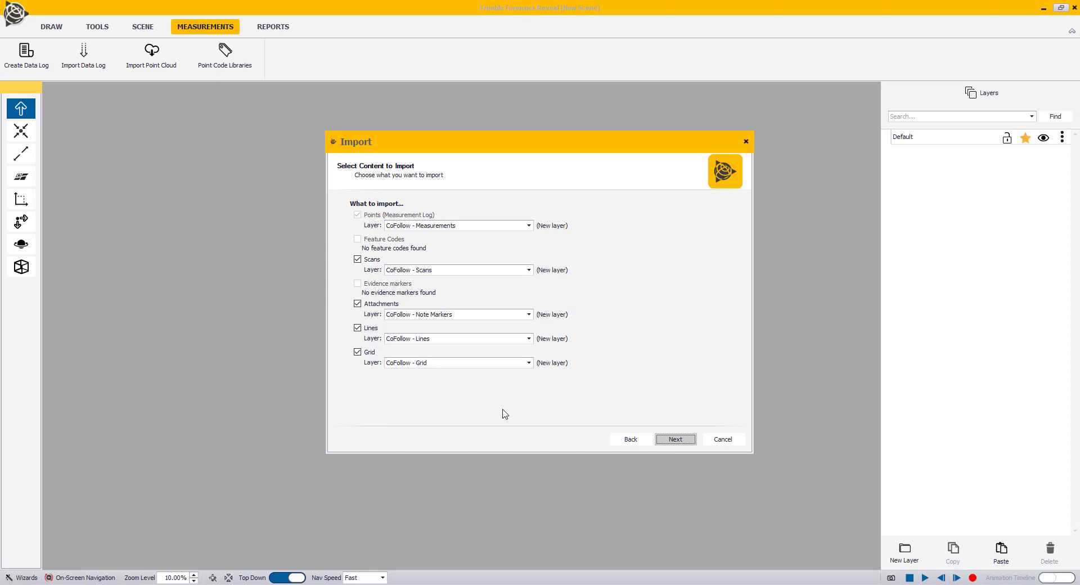
mouse_move(391, 226)
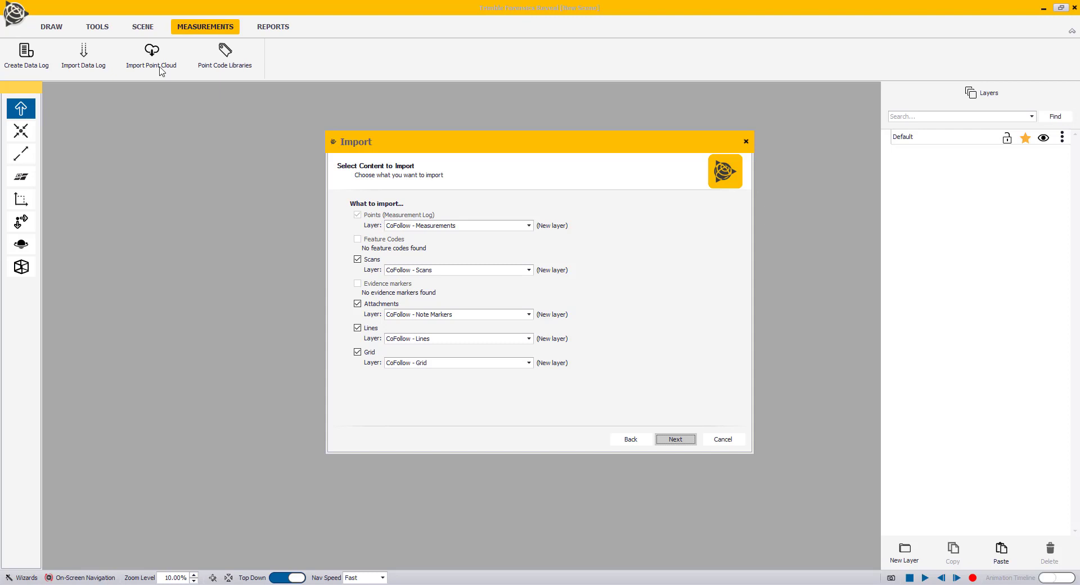
mouse_move(392, 208)
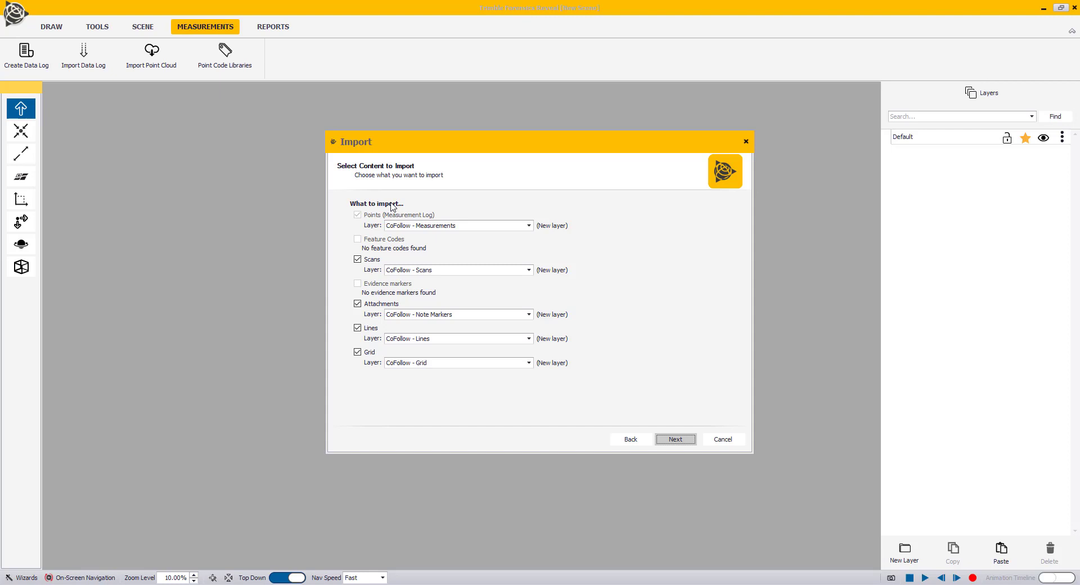
mouse_move(414, 209)
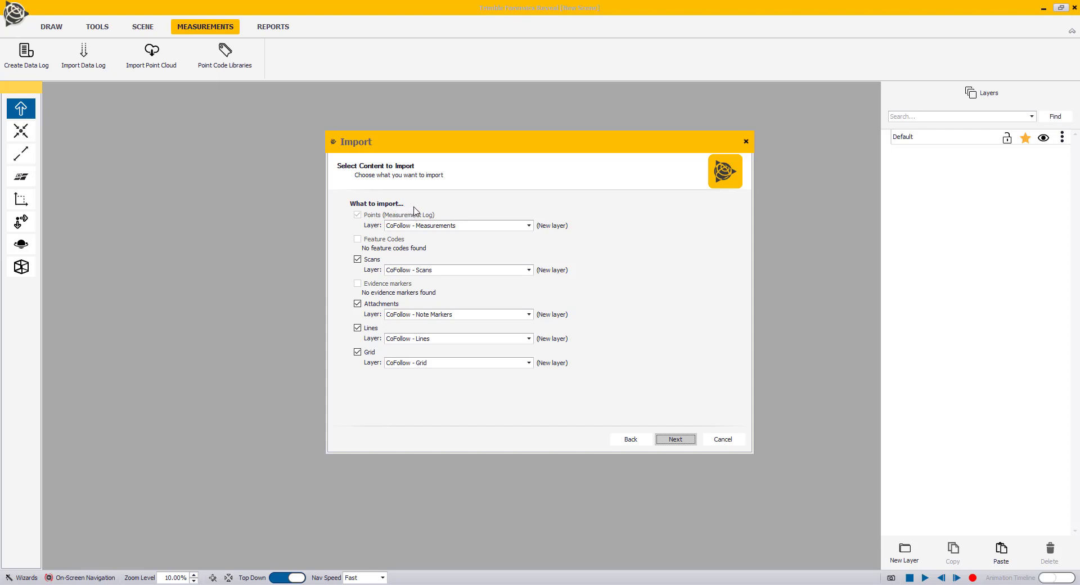
mouse_move(150, 65)
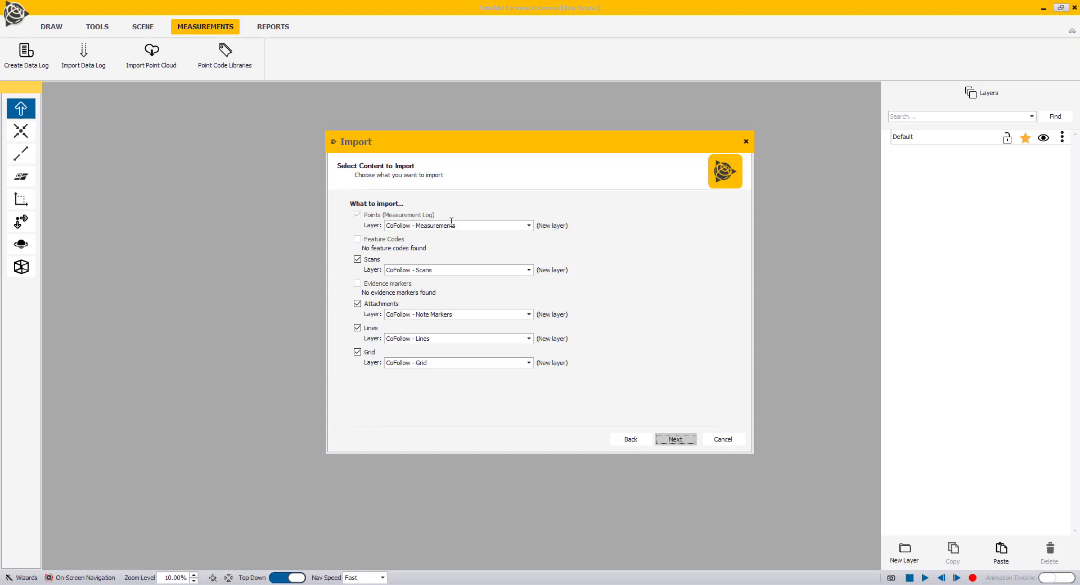
mouse_move(402, 257)
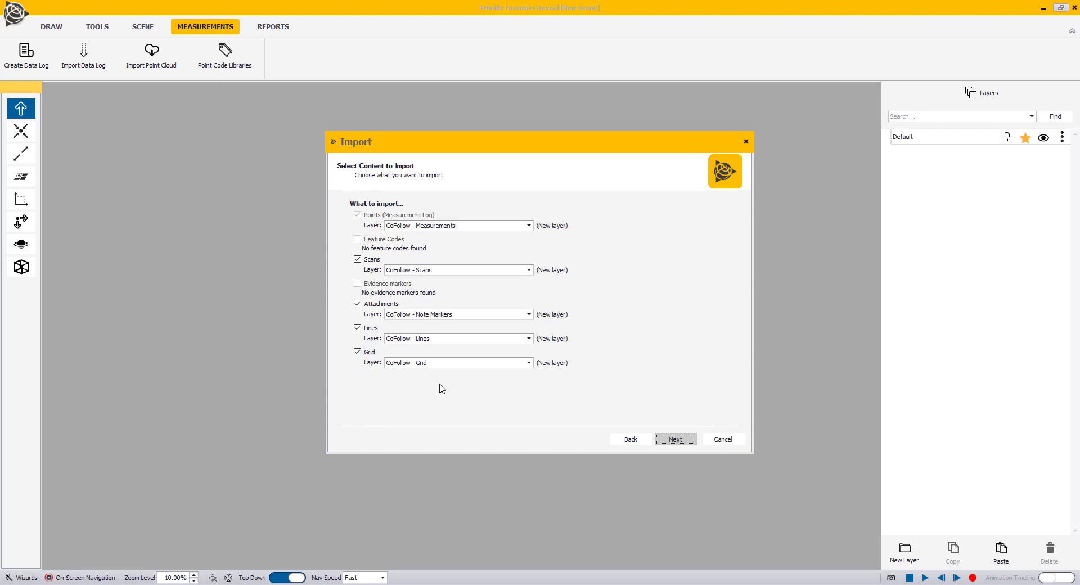
mouse_move(427, 379)
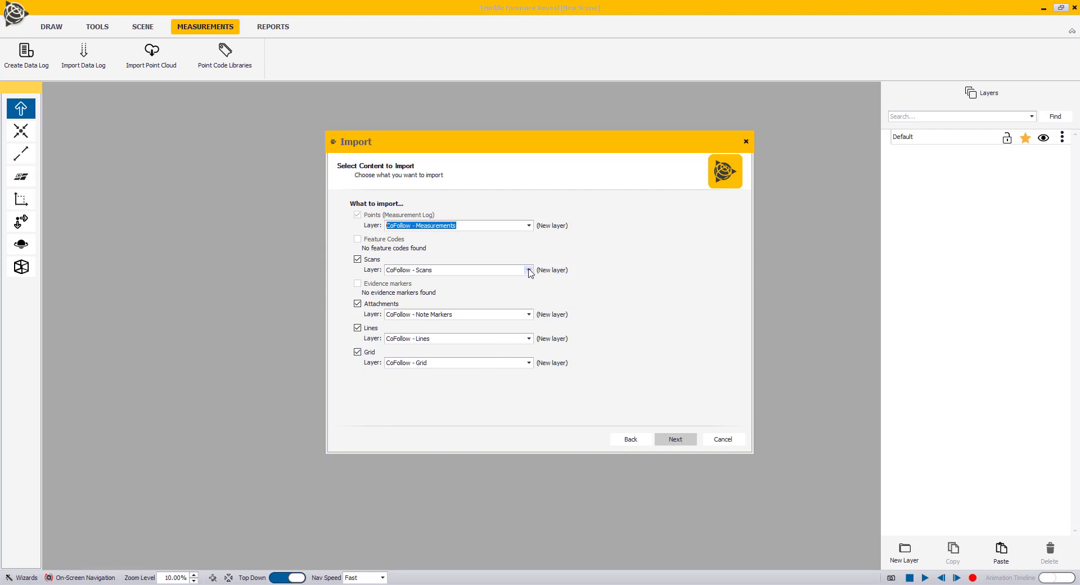
click(528, 270)
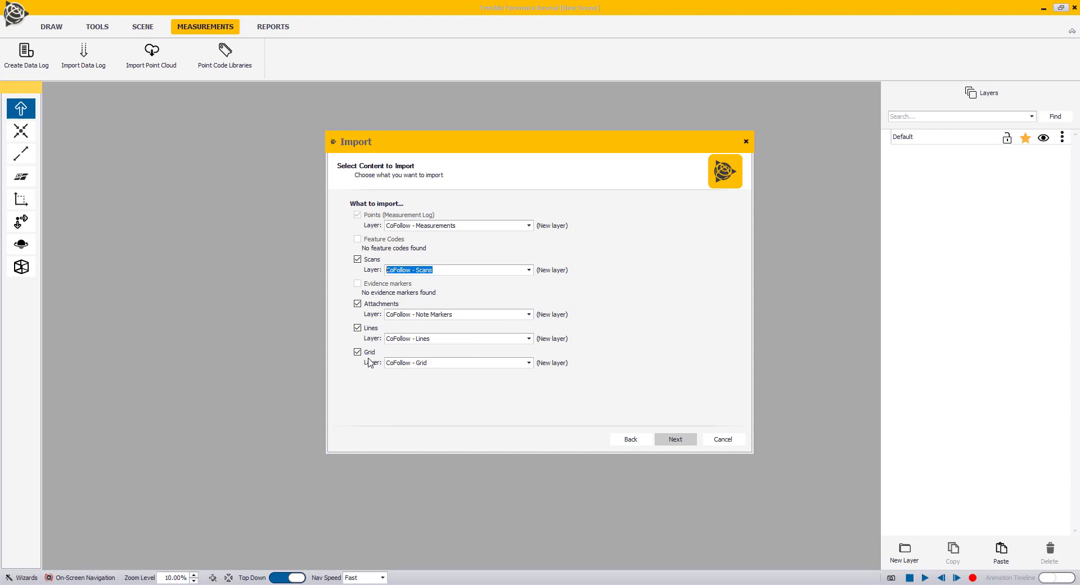
click(357, 352)
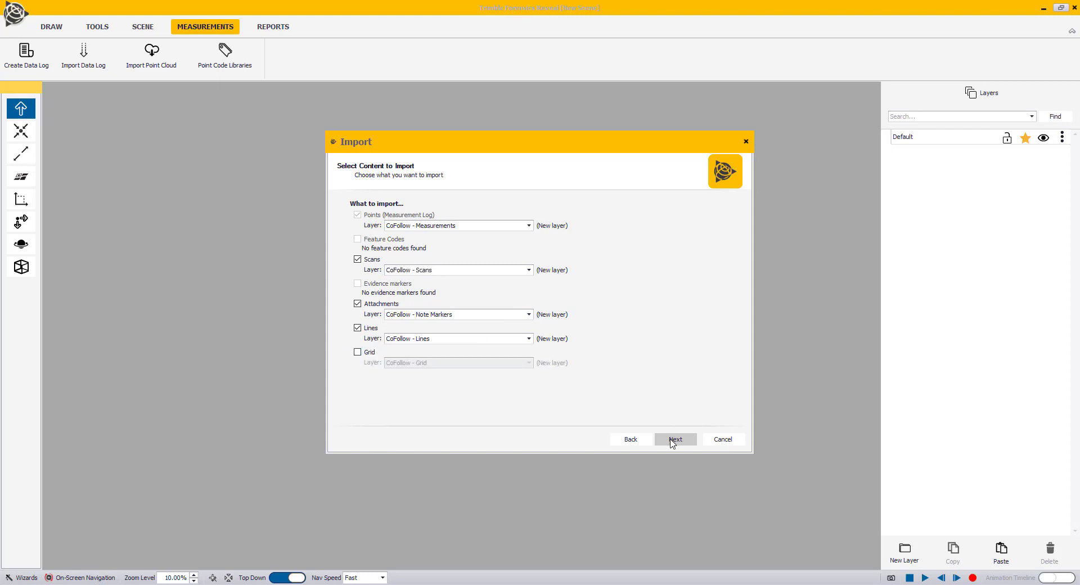
Advance to the Measurements Name page, keeping 'Measurement log - CoFollow'
click(675, 439)
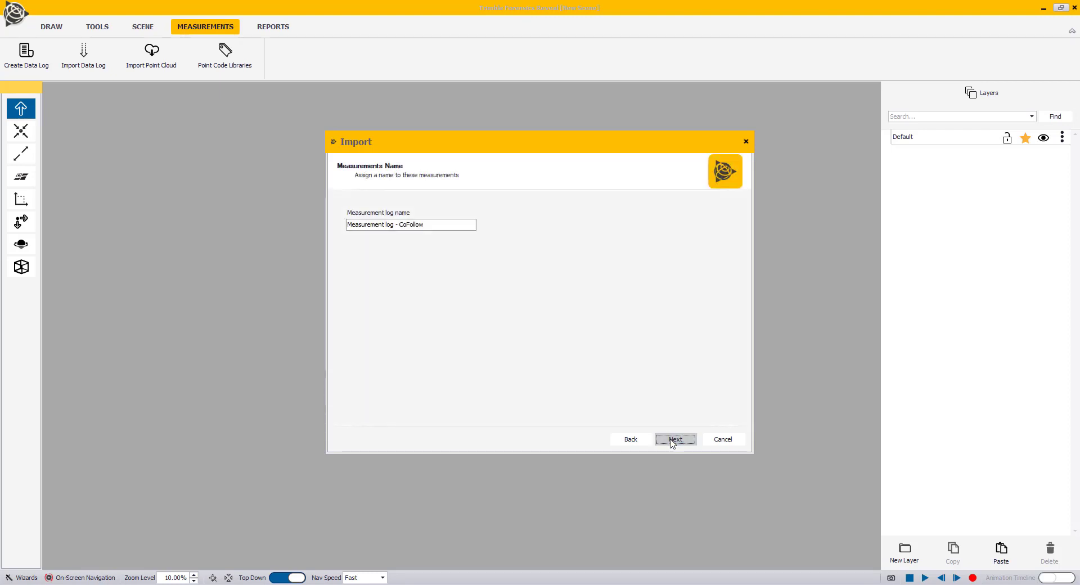
mouse_move(550, 329)
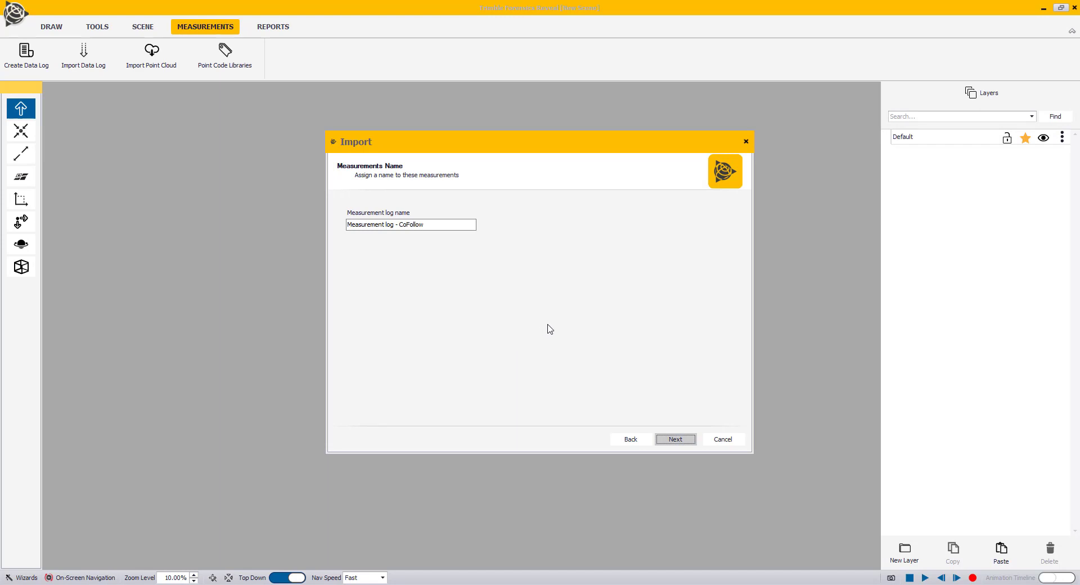
mouse_move(560, 303)
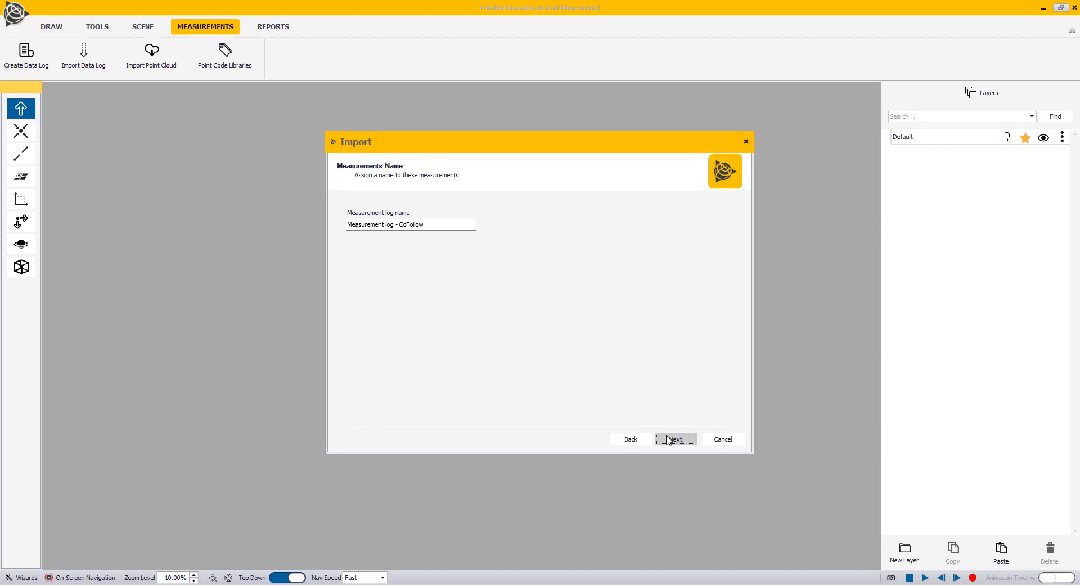
Accept the log name and default properties: number labels, XYZ, Crash codes, black colours
click(675, 440)
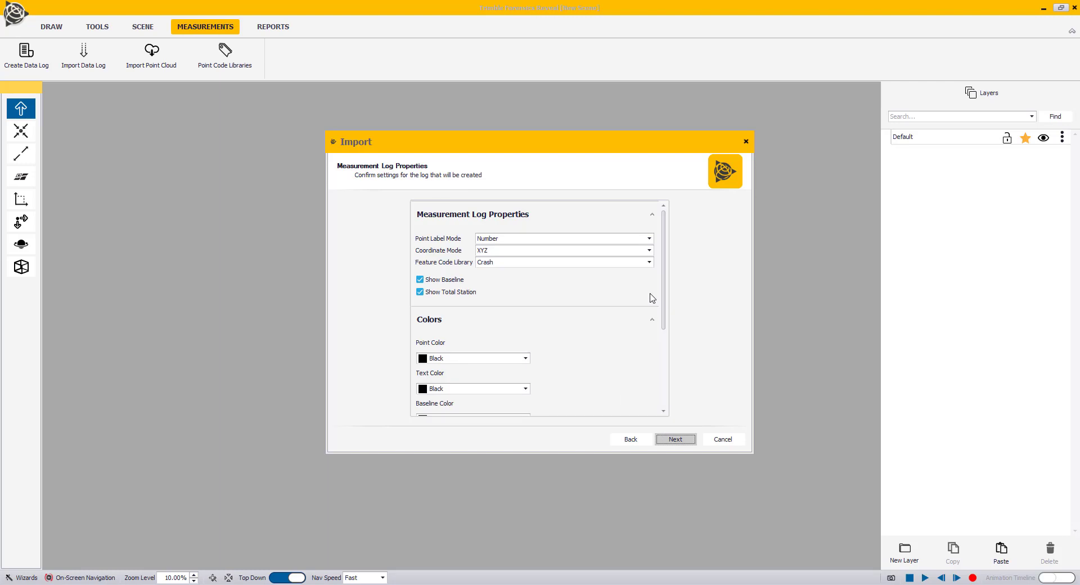
mouse_move(633, 319)
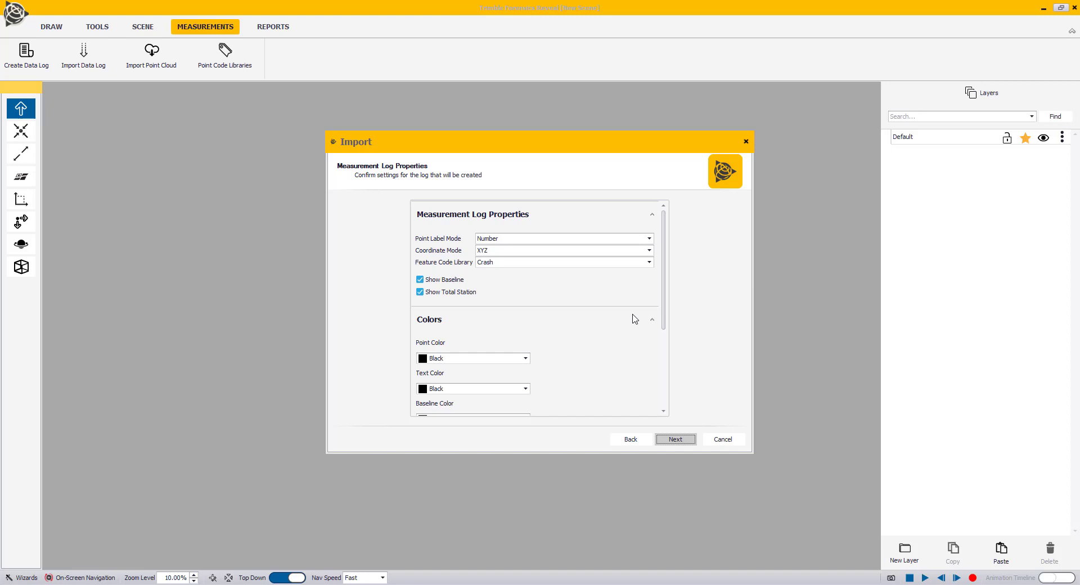
mouse_move(679, 340)
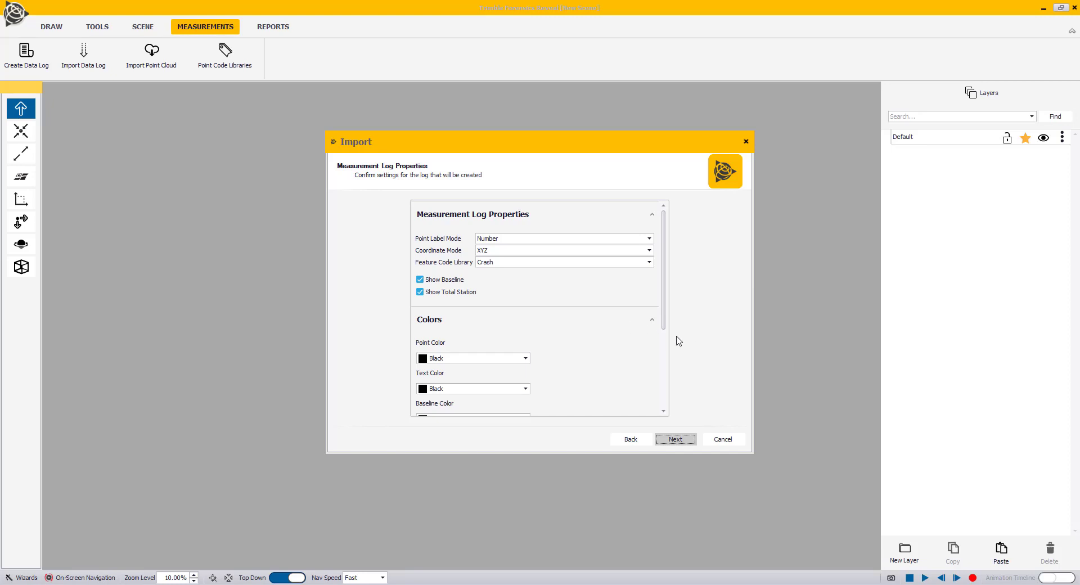
mouse_move(618, 329)
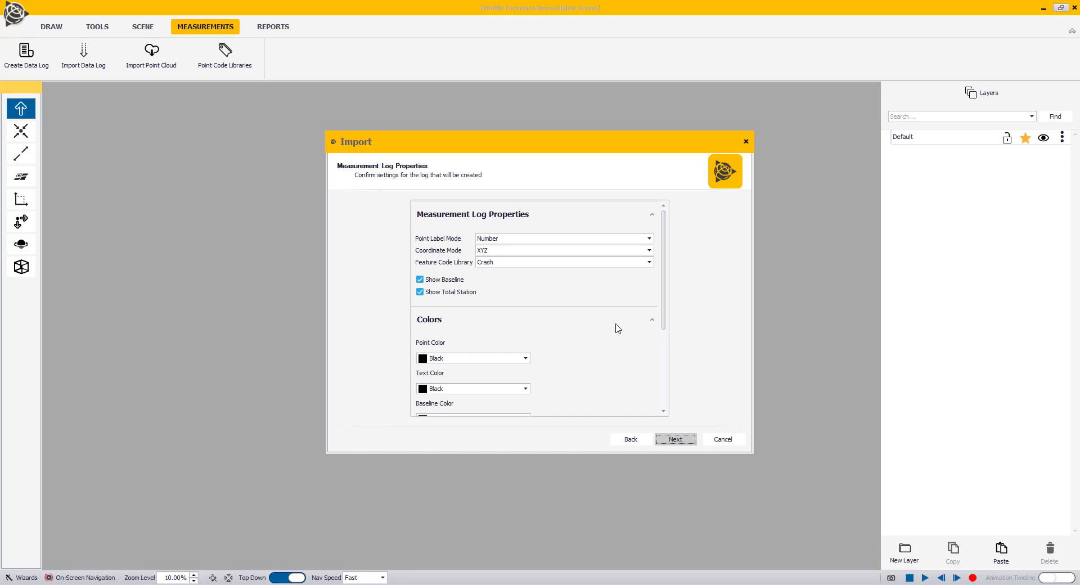
mouse_move(666, 389)
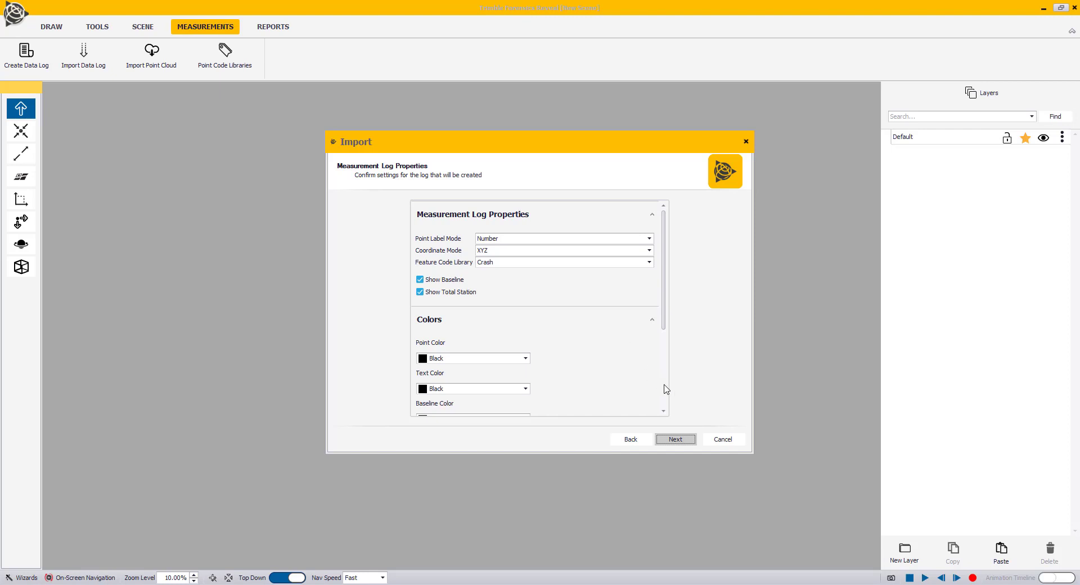
click(675, 440)
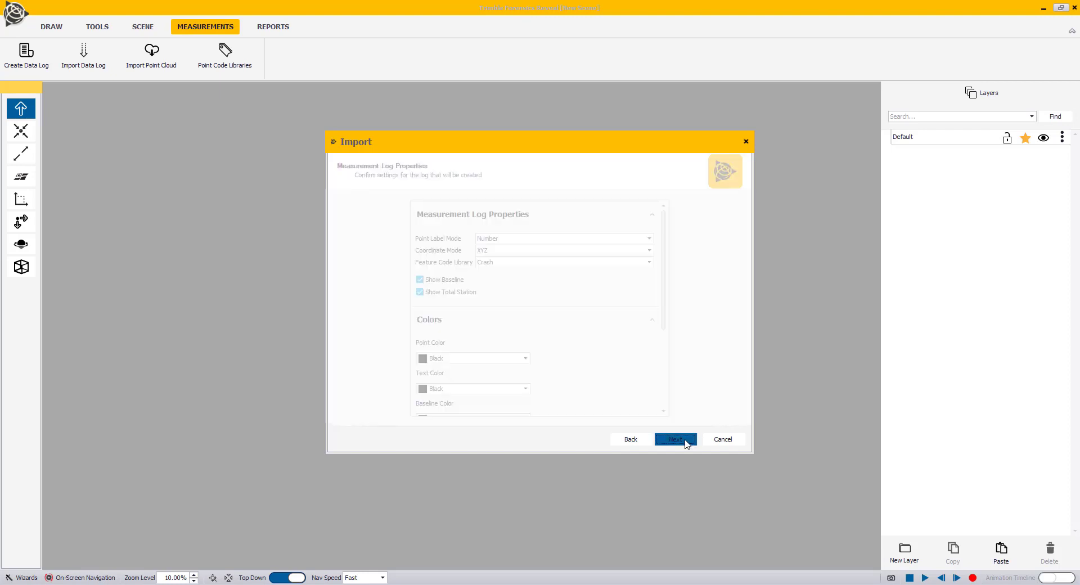
Run the import with the baseline placed at scene origin (0,0,0)
click(675, 439)
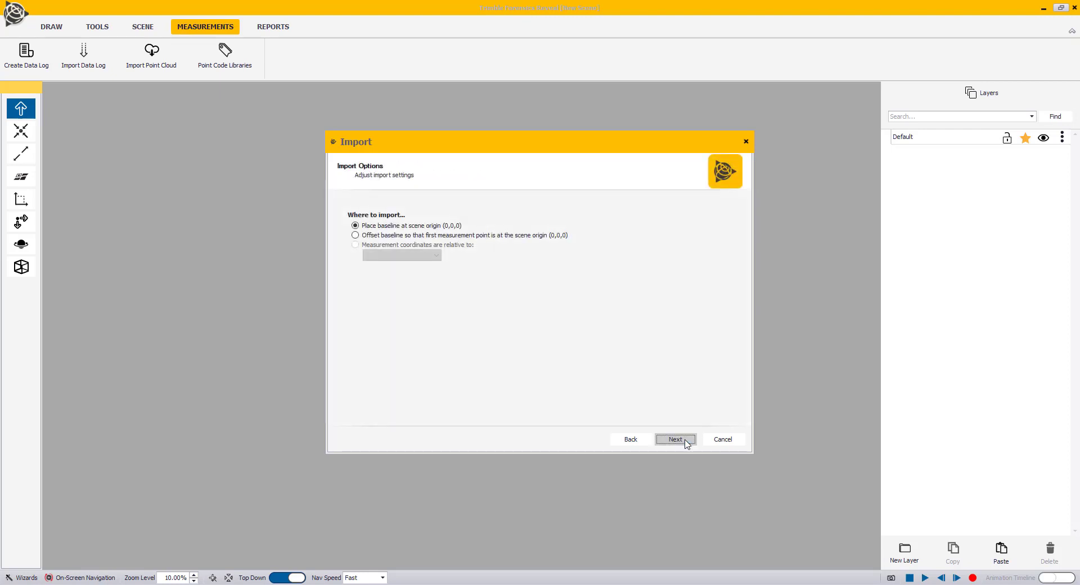
mouse_move(546, 320)
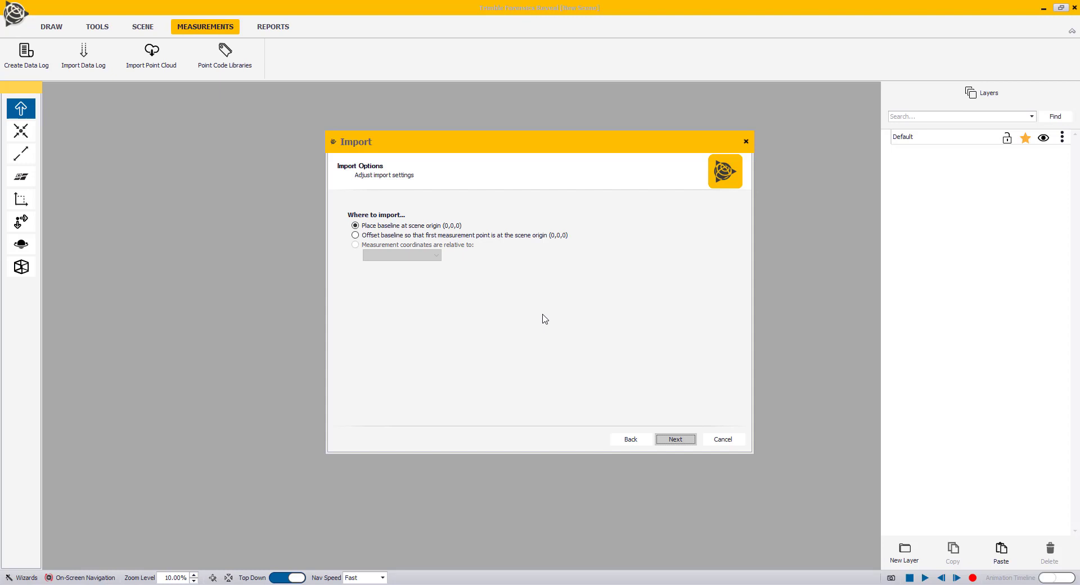
mouse_move(549, 305)
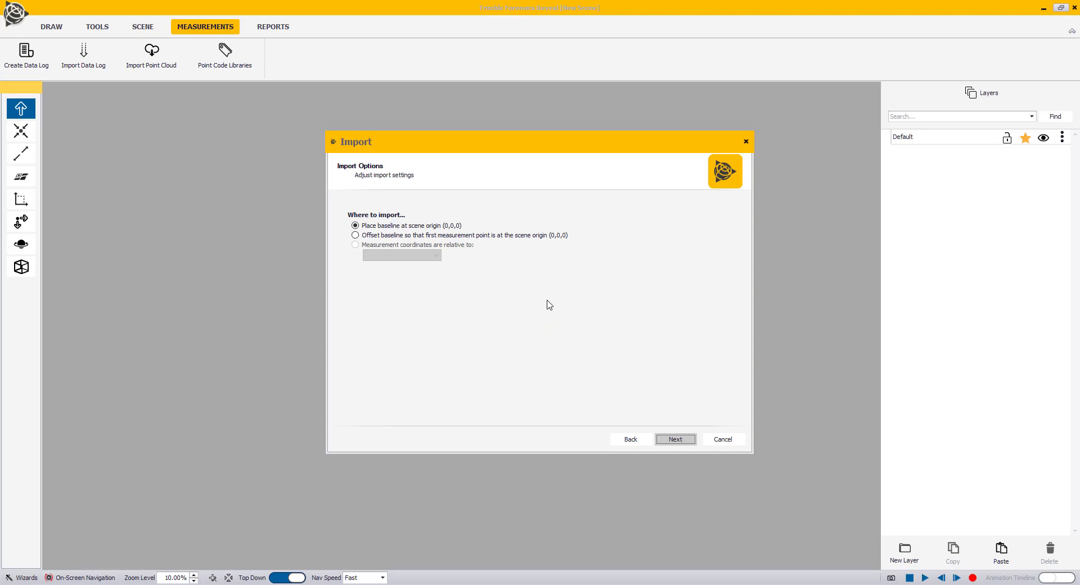
mouse_move(544, 299)
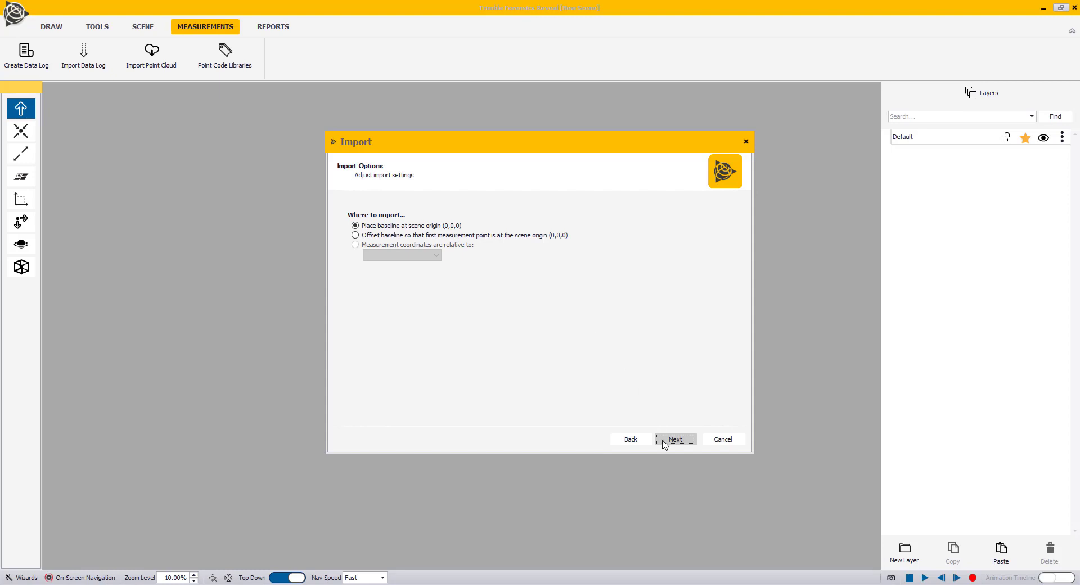
click(675, 439)
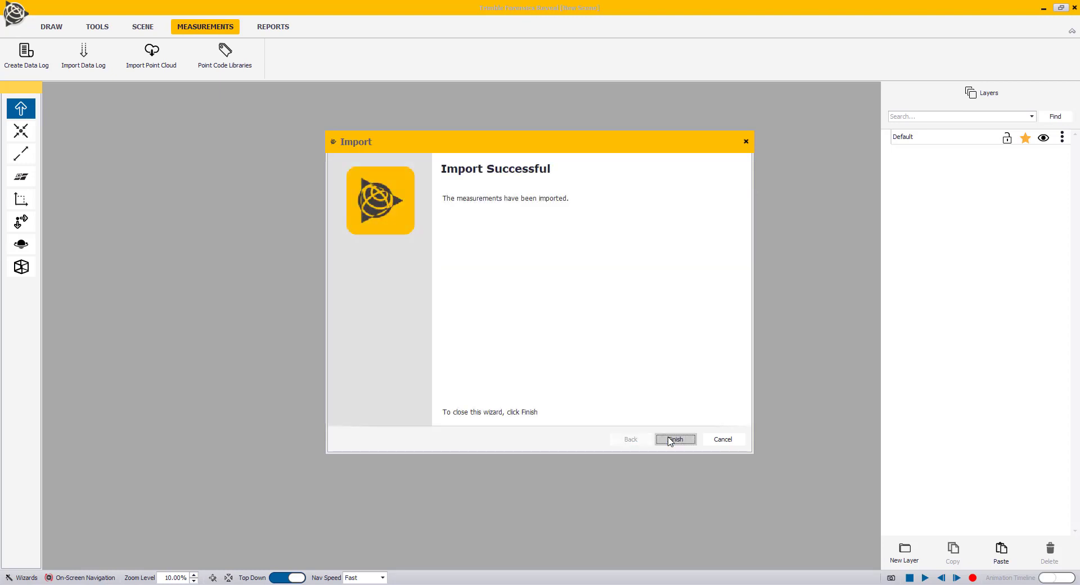
mouse_move(668, 447)
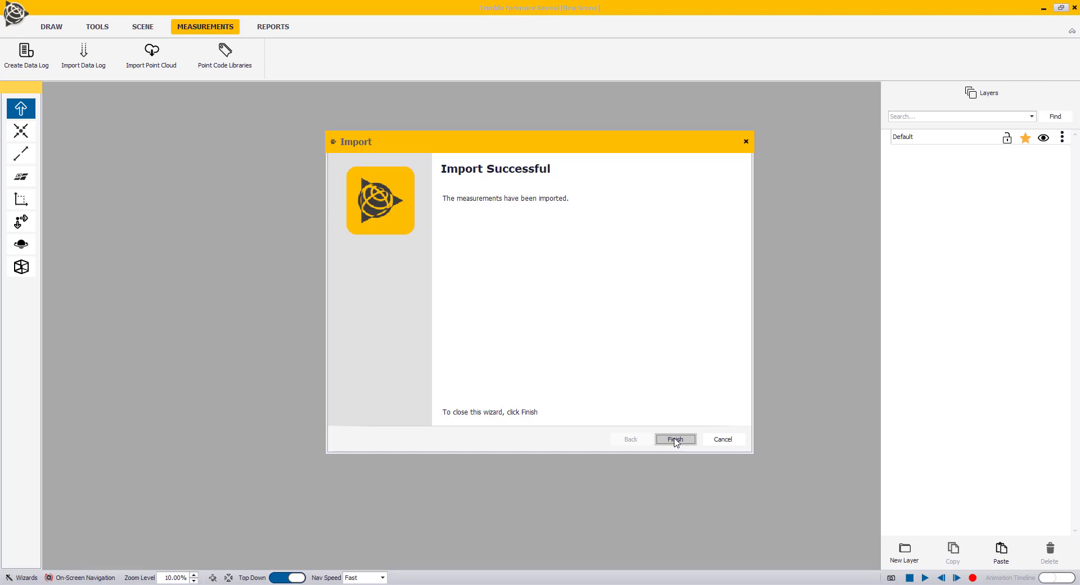
Finish the wizard, choosing 'Take no action' for elevation adjustment
click(676, 439)
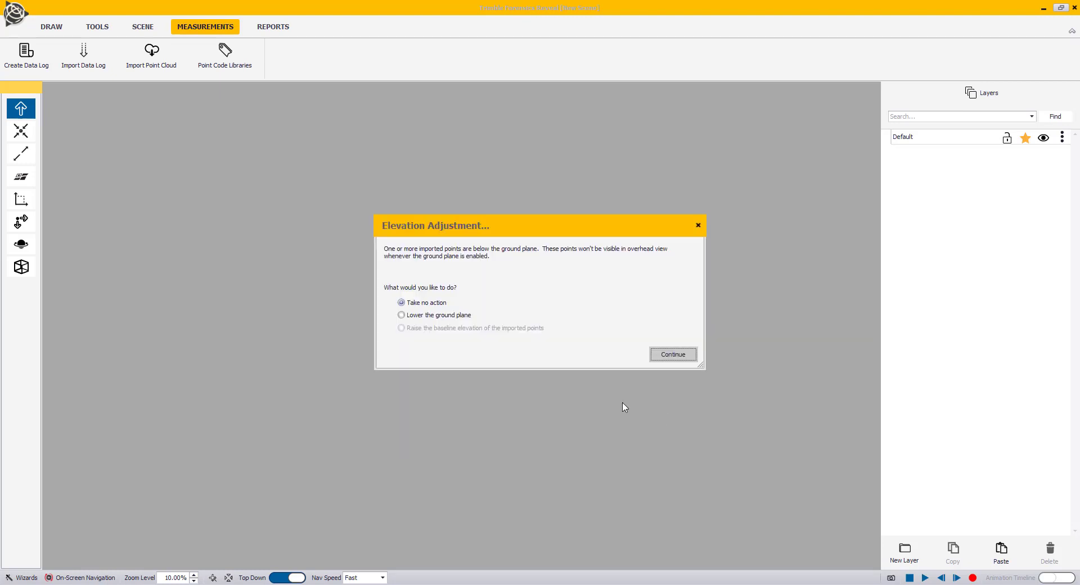
mouse_move(545, 337)
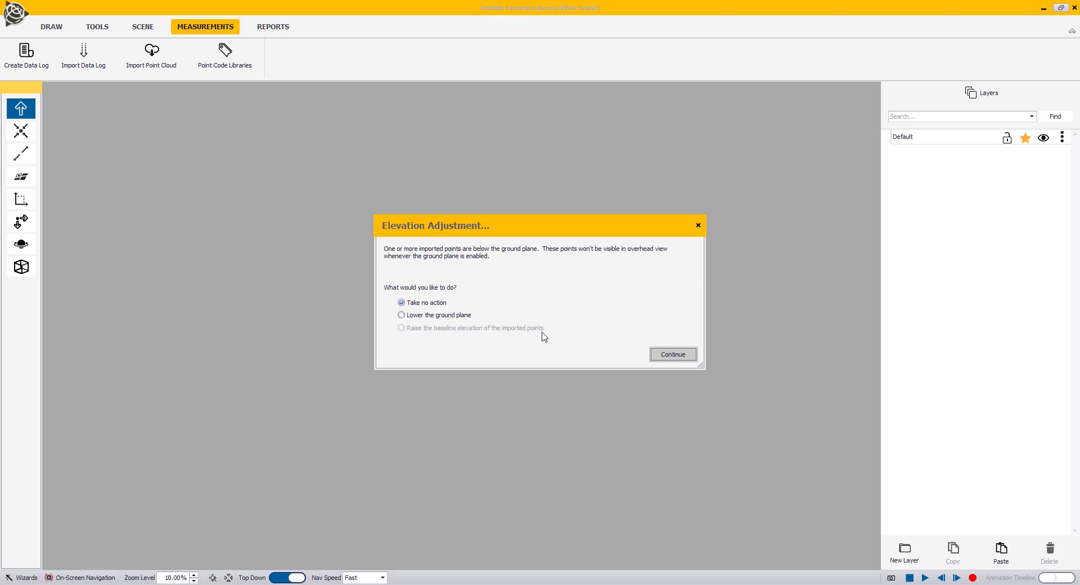
mouse_move(549, 328)
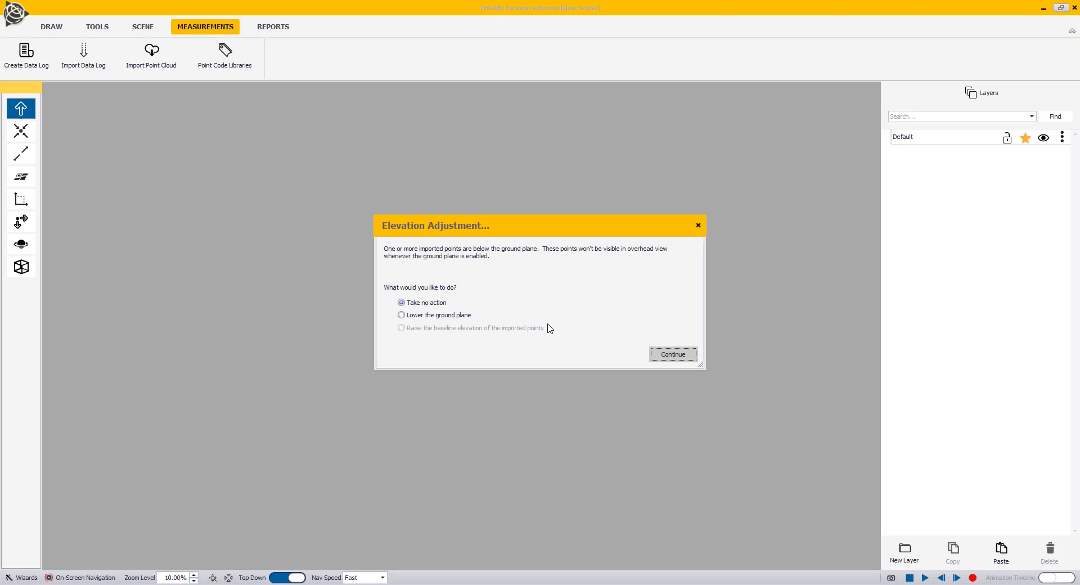
click(673, 354)
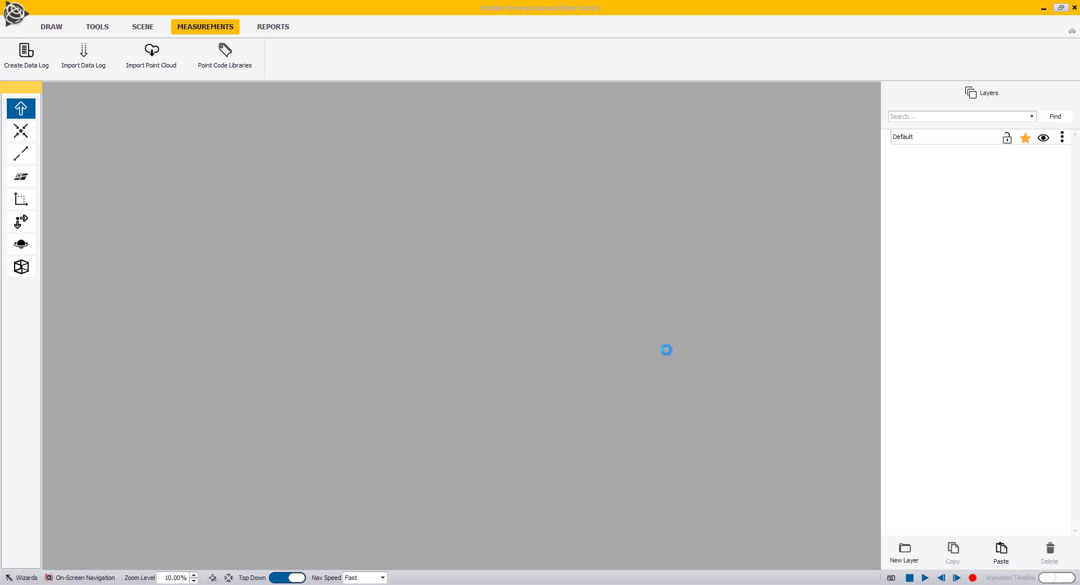
click(150, 53)
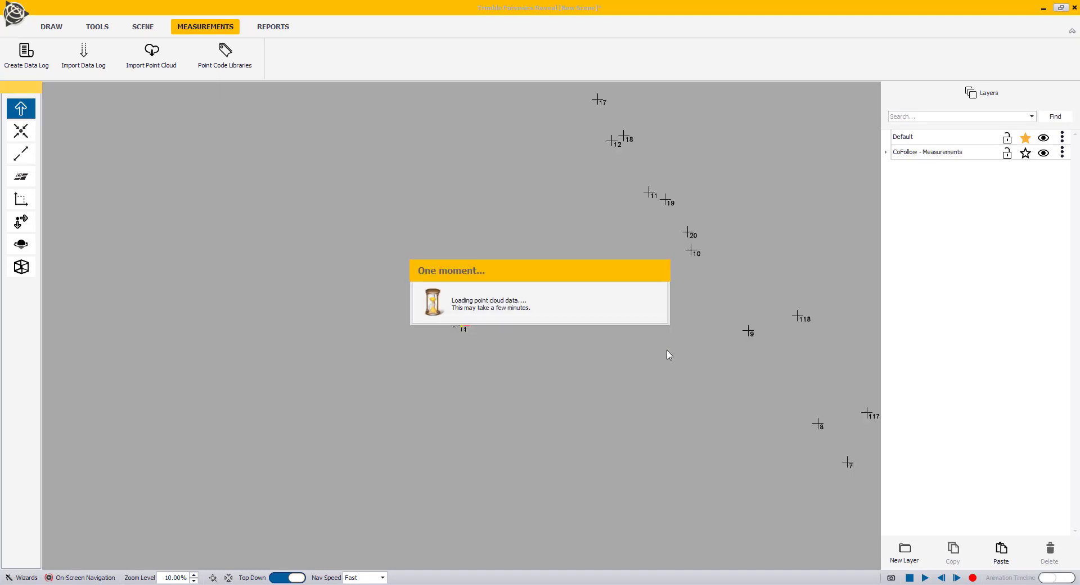